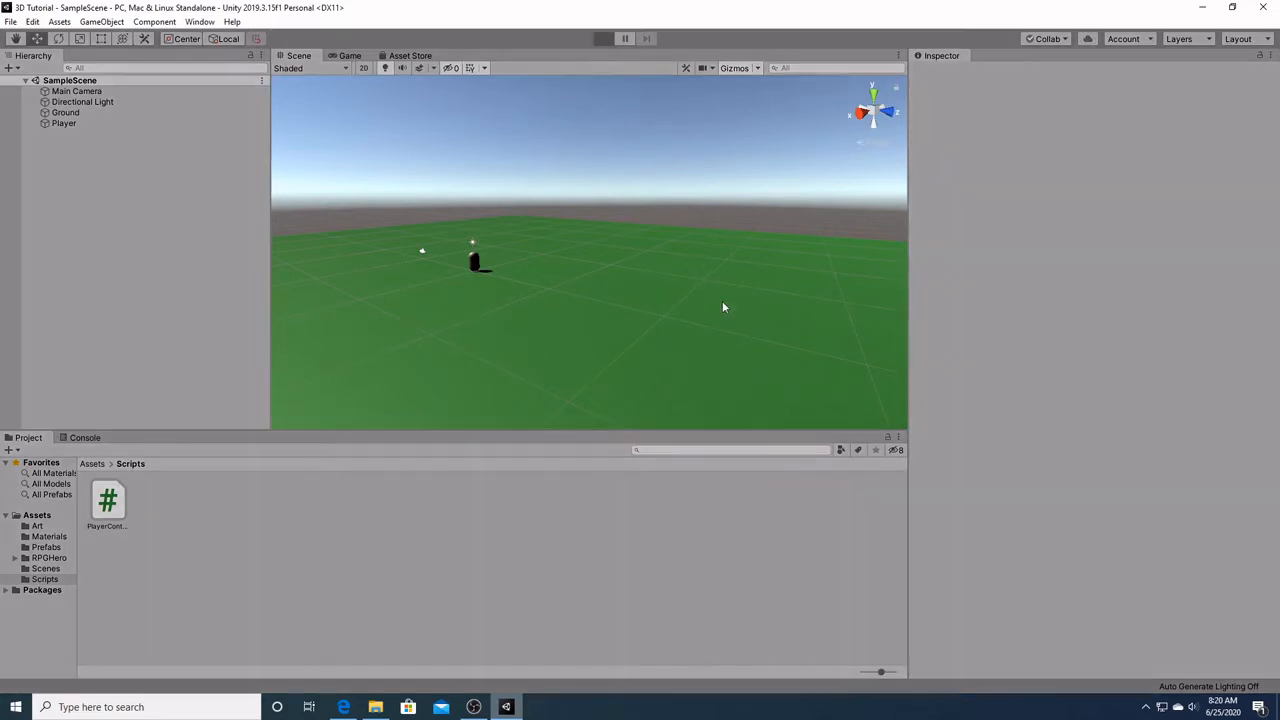
Preview the scene in Play mode and select the Main Camera.
click(603, 38)
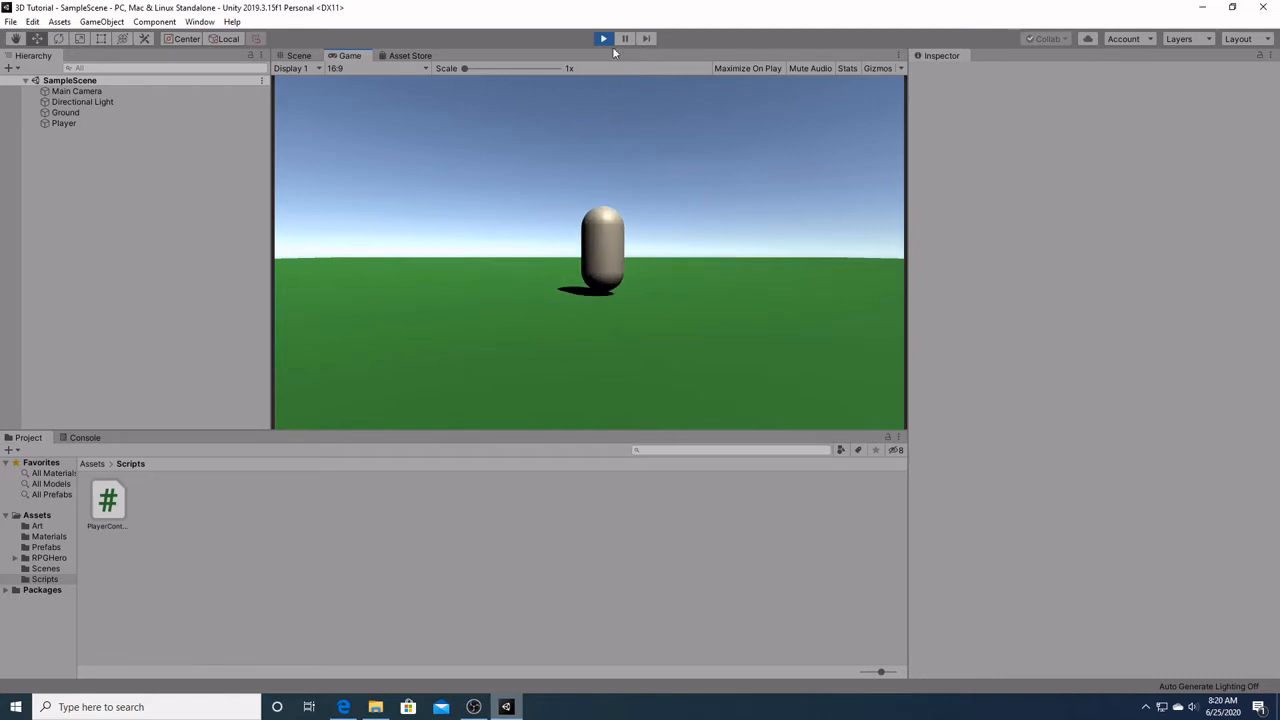
click(603, 38)
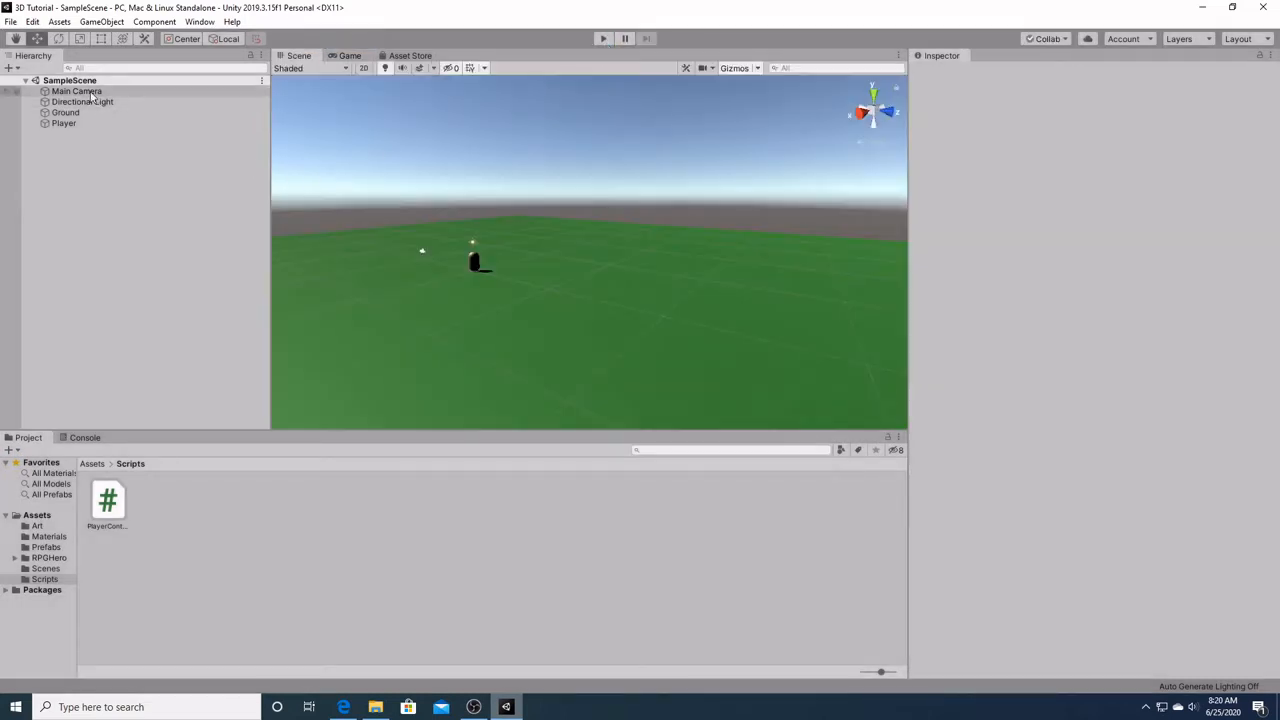
click(77, 123)
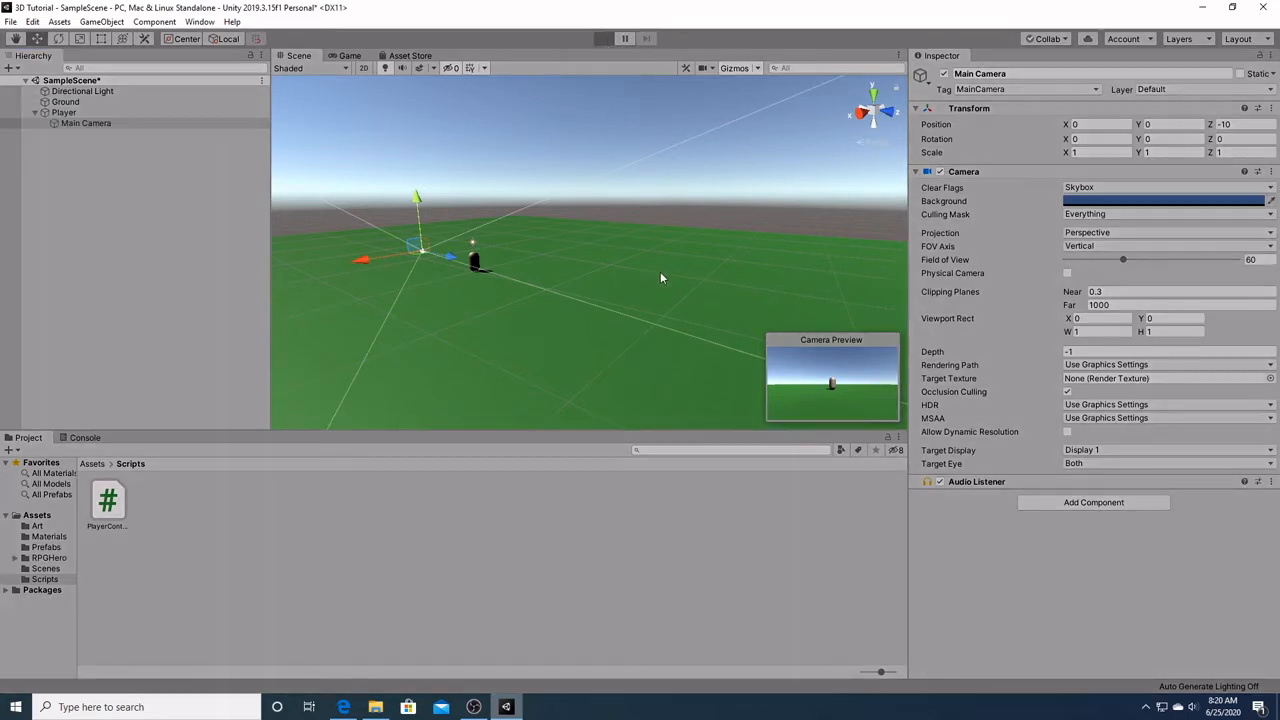
click(603, 38)
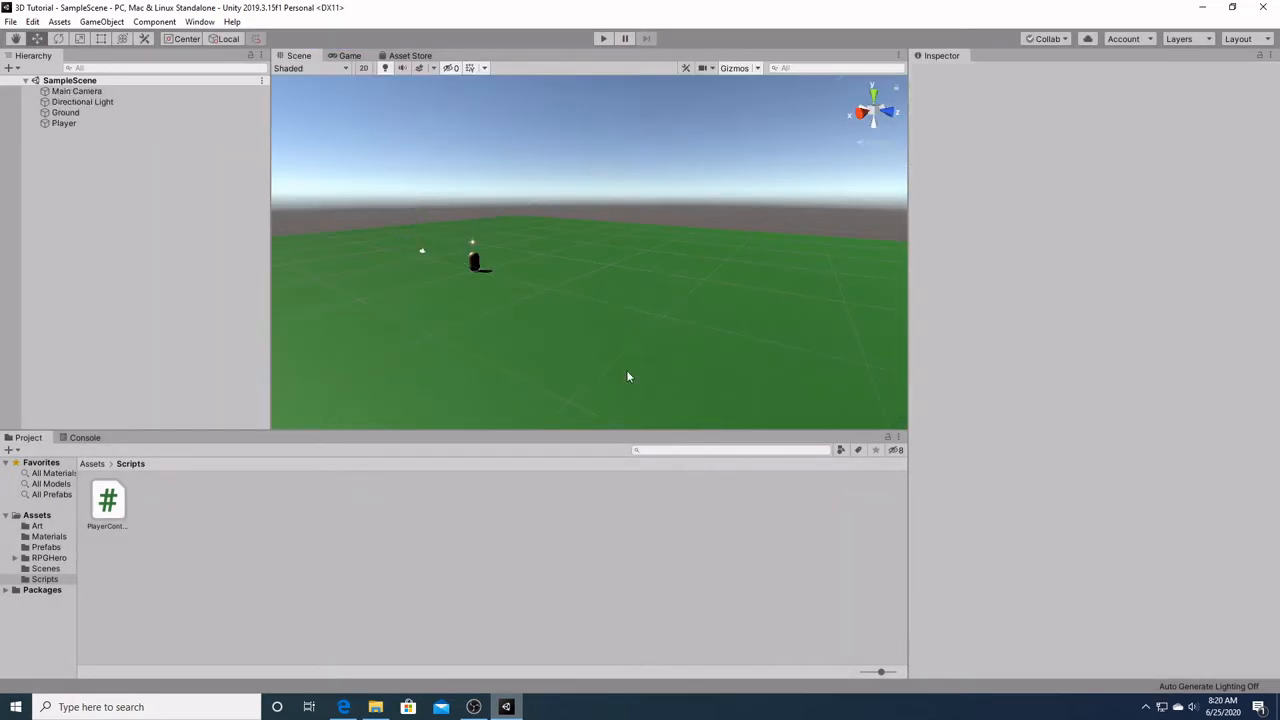
Create a C# script named CameraController and open it for editing.
right_click(155, 525)
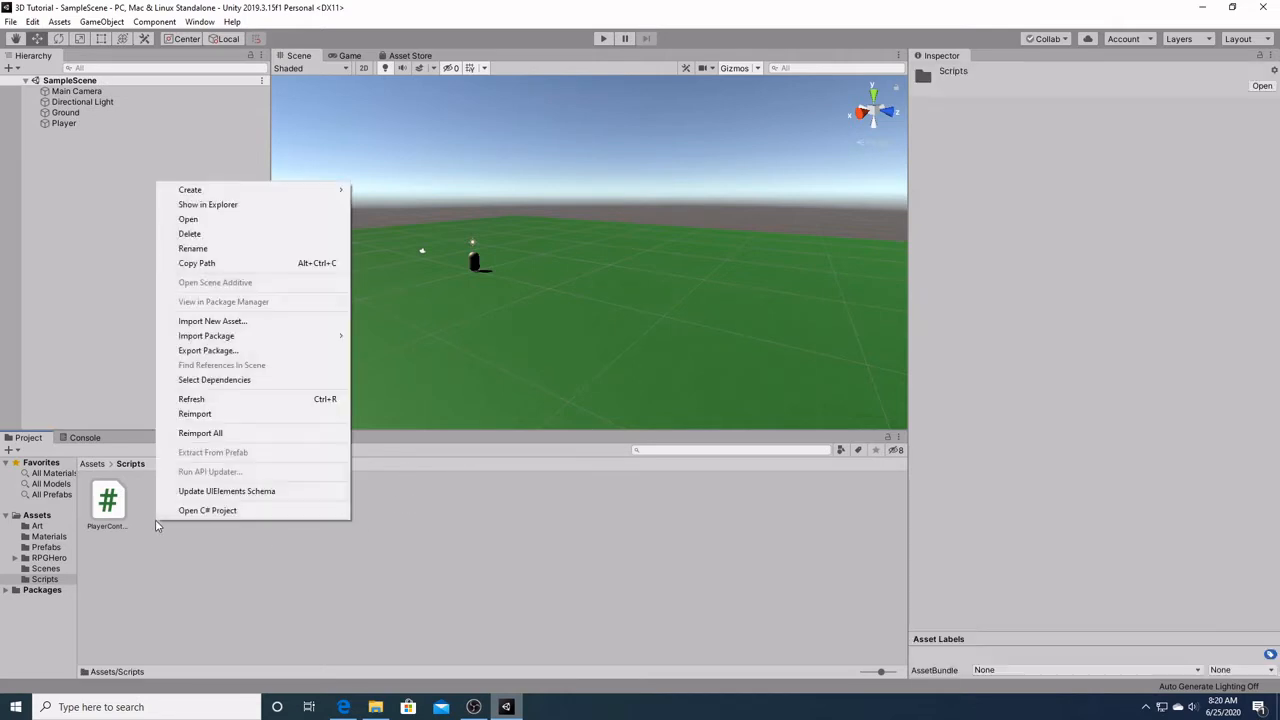
mouse_move(189, 189)
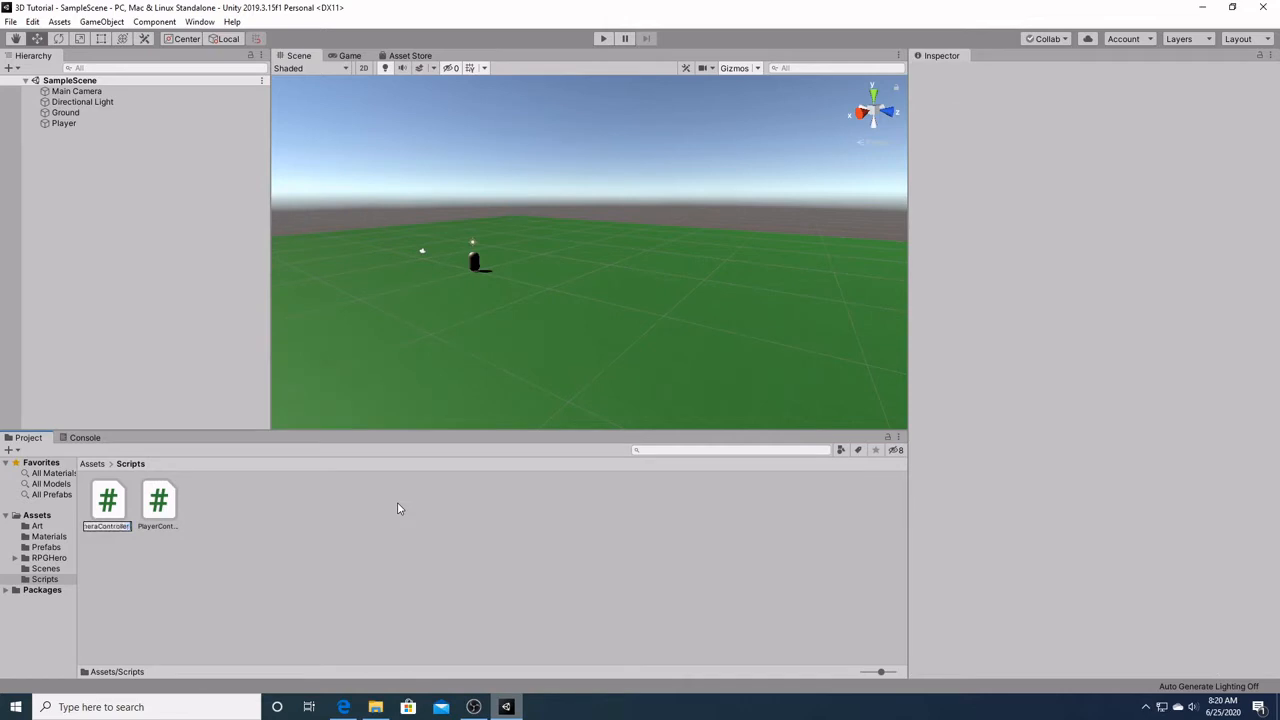
click(107, 500)
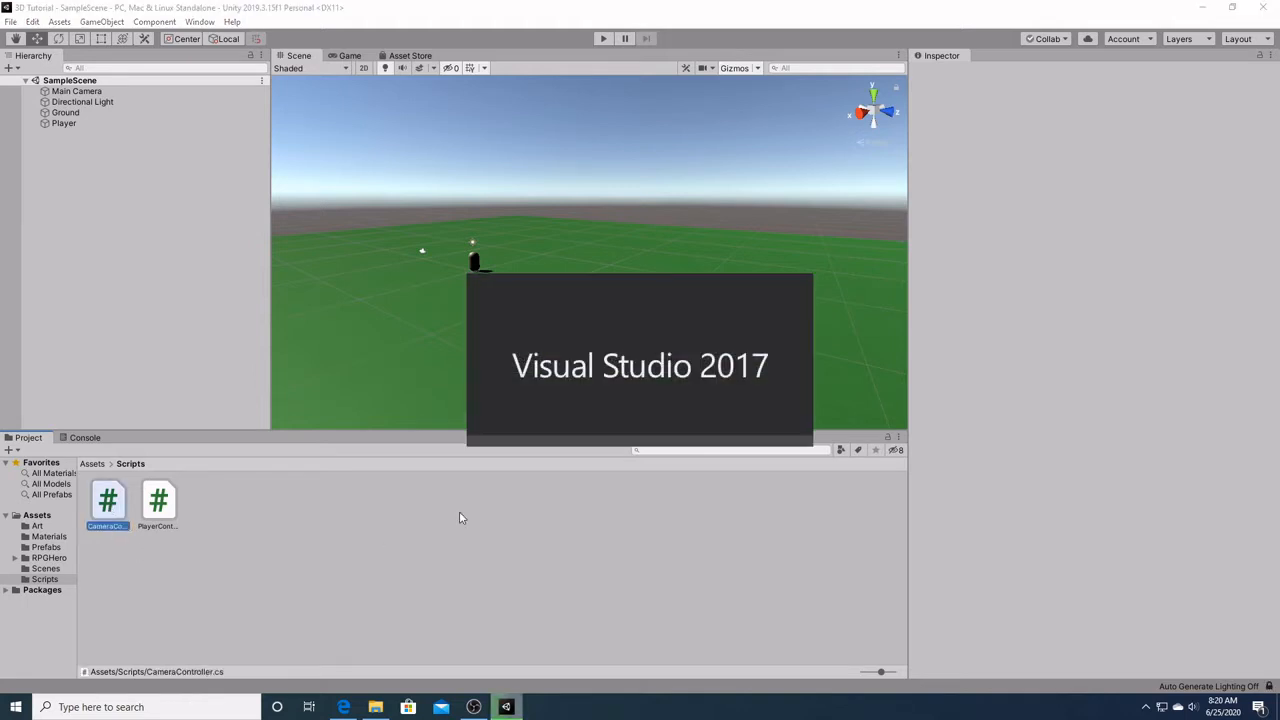
double_click(107, 500)
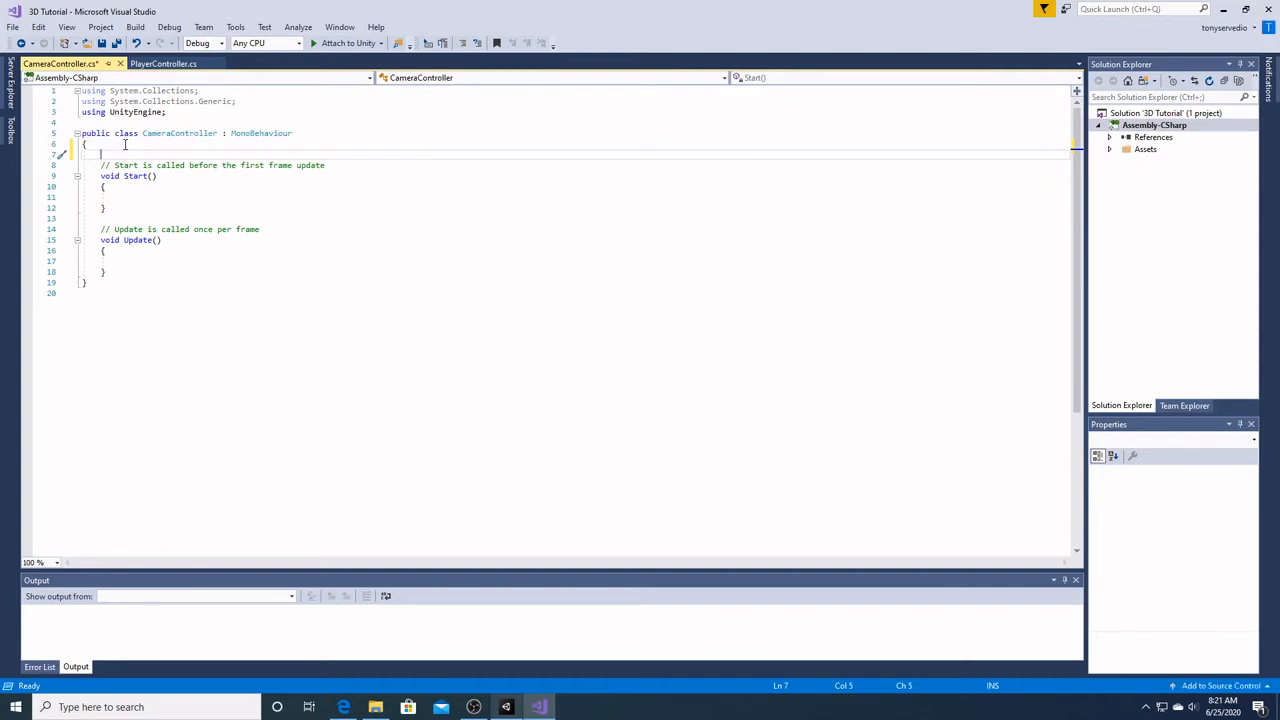
Type 'public Transform target;' above Start in CameraController.cs.
text(p)
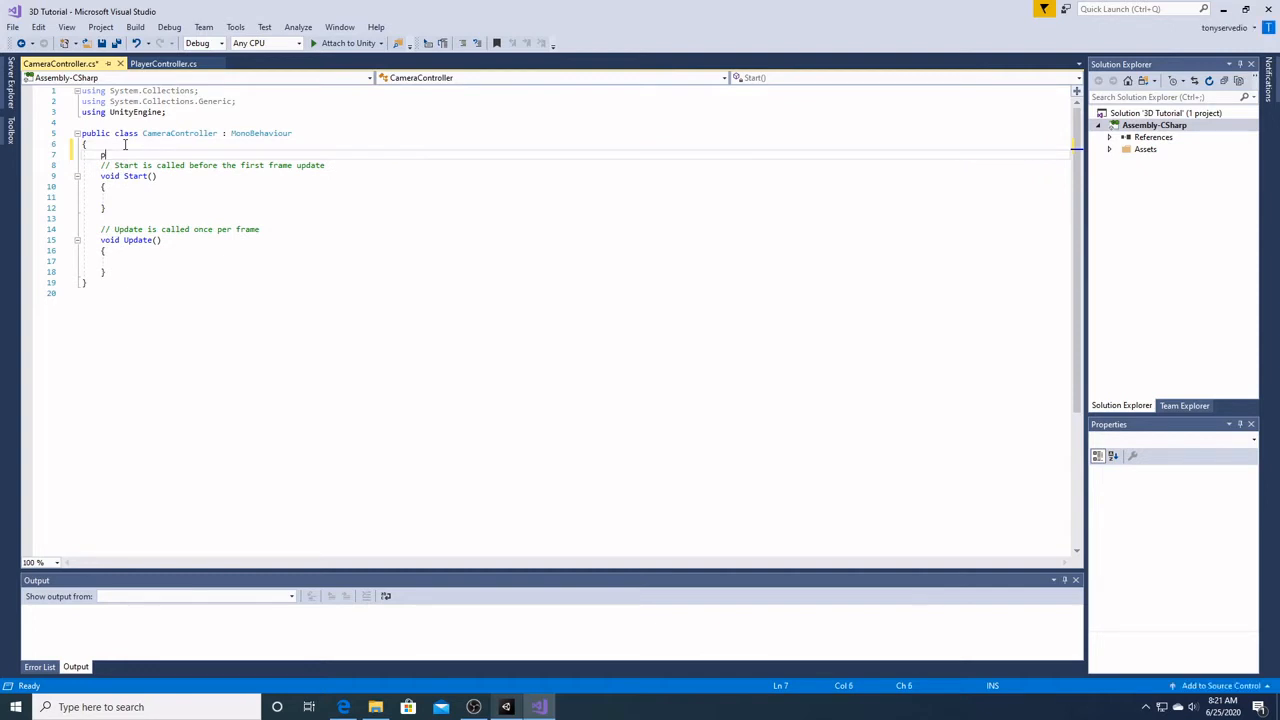
text(ublic)
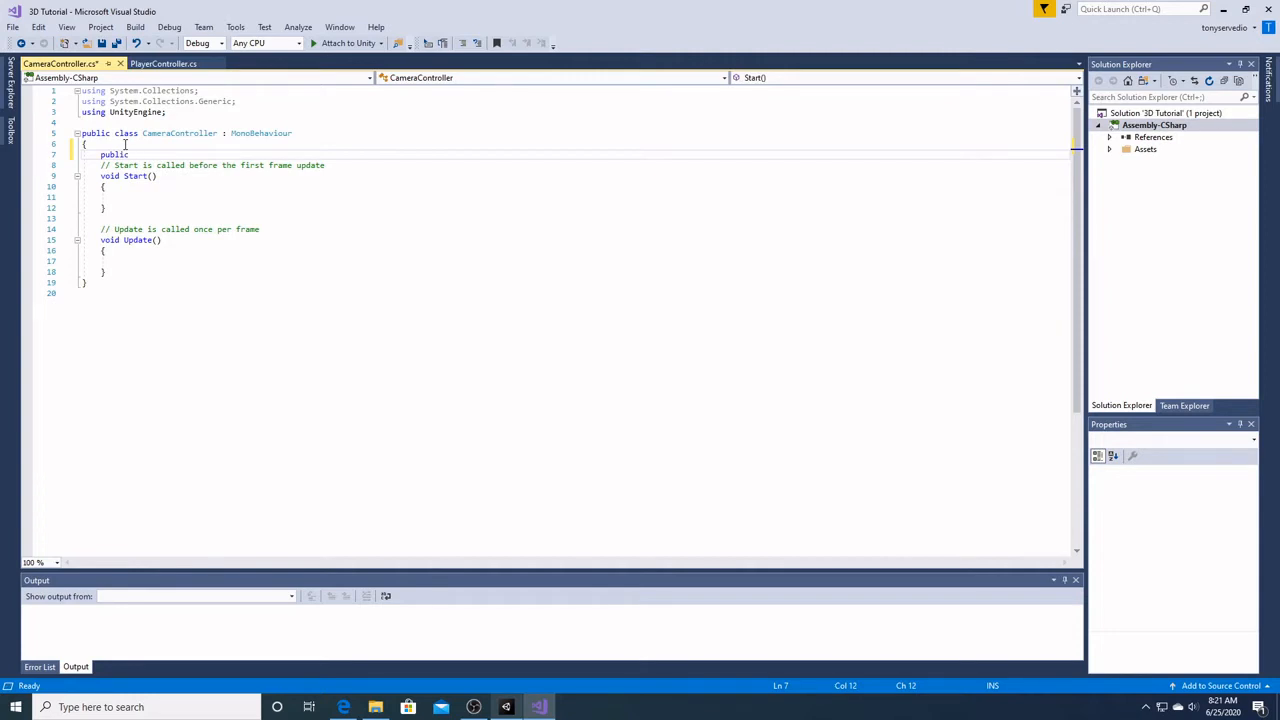
text(Transform)
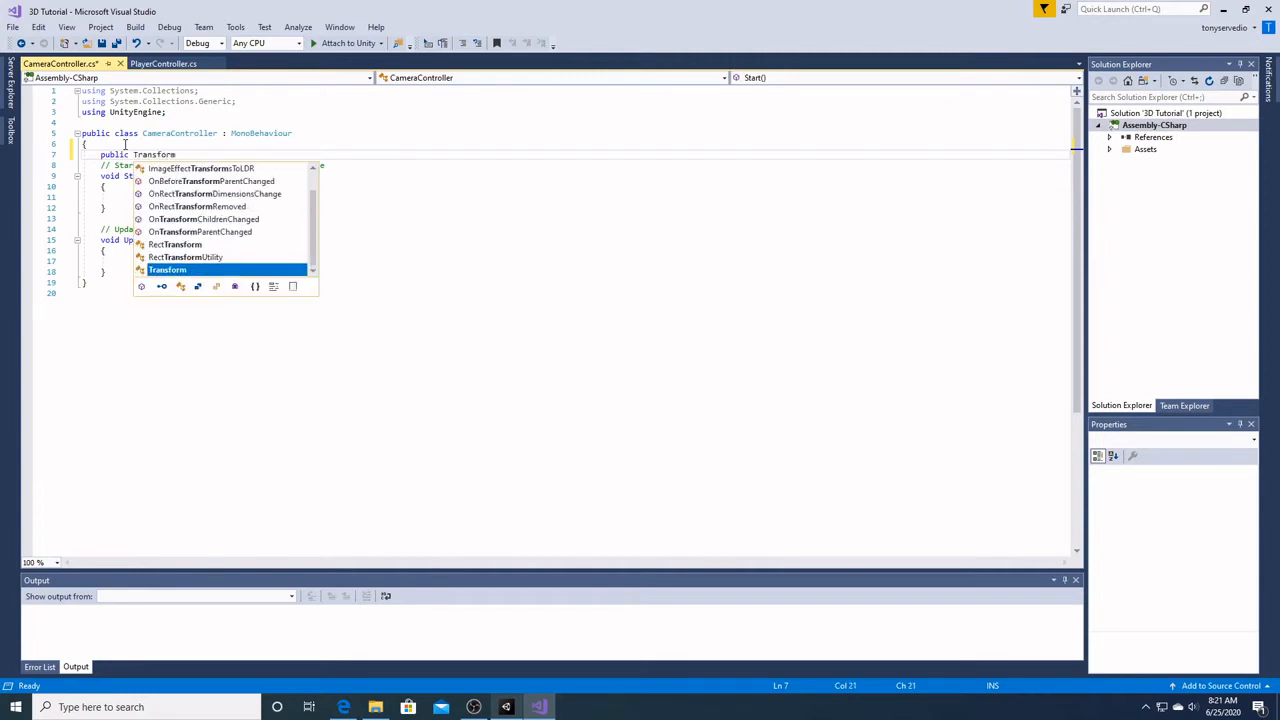
text(target;)
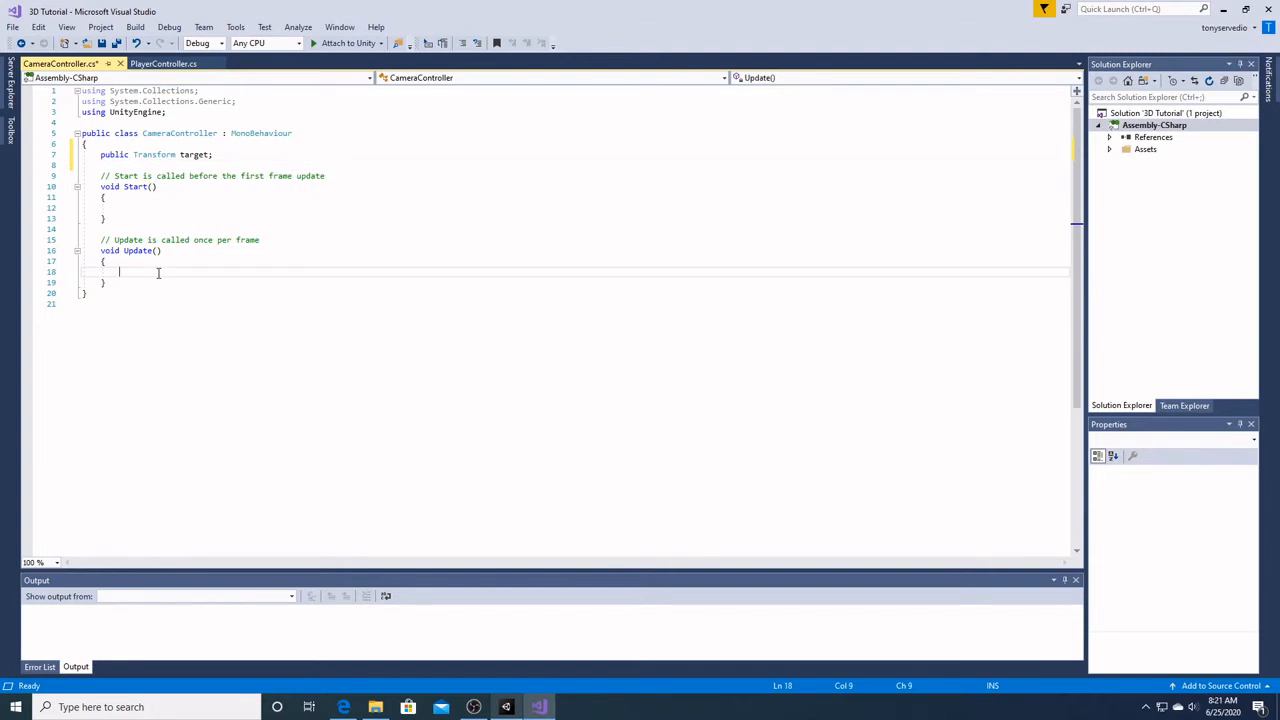
Add transform.LookAt(target.transform); inside Update and save with Ctrl+S.
text(transform)
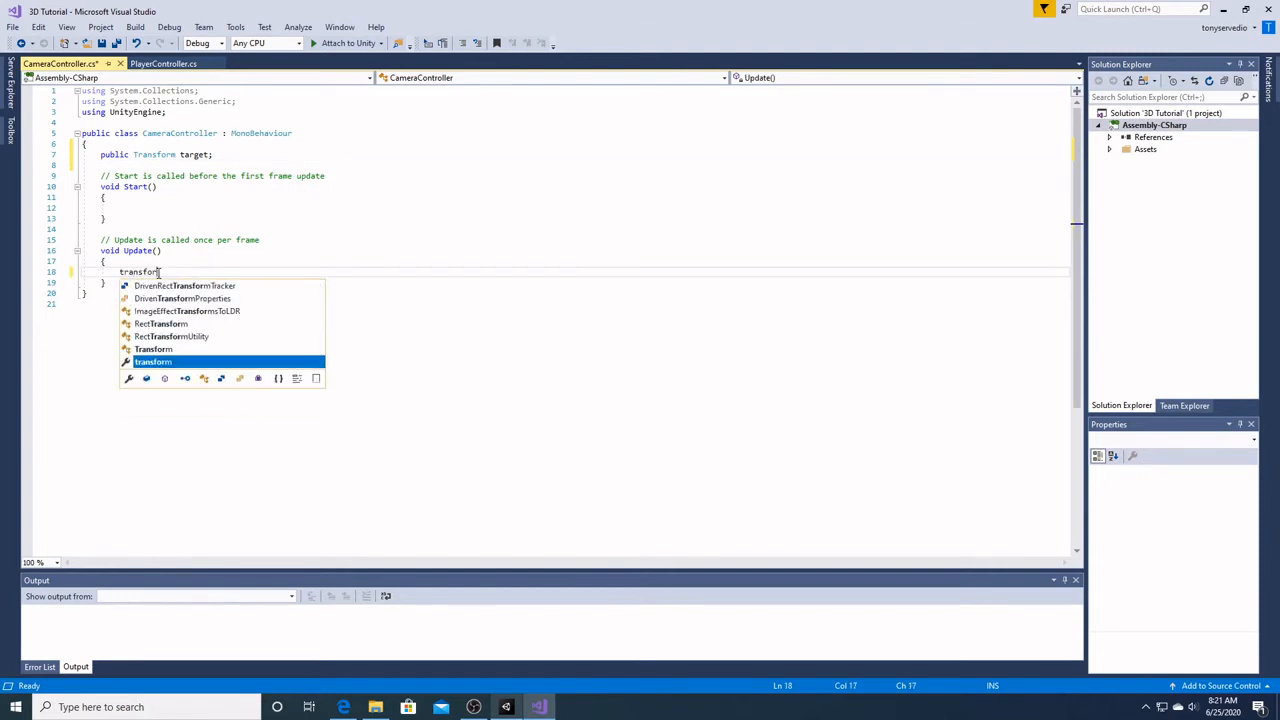
text(.LookAt)
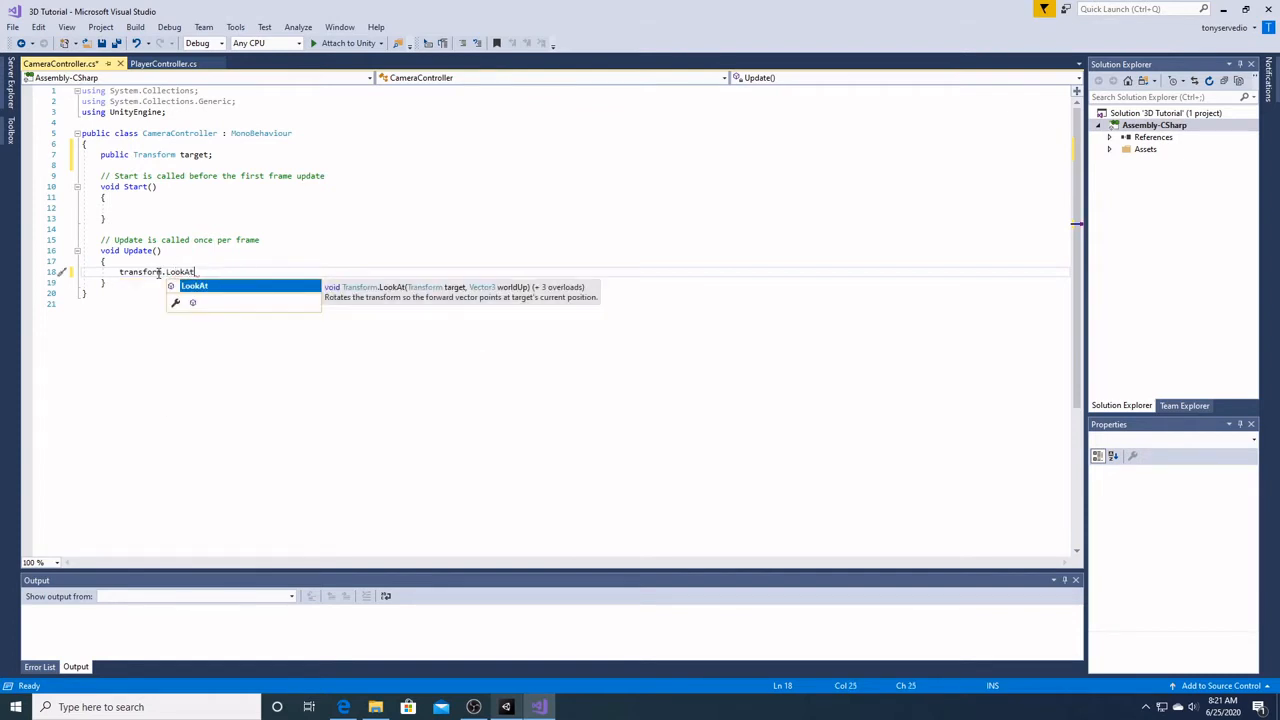
text((target.transform)
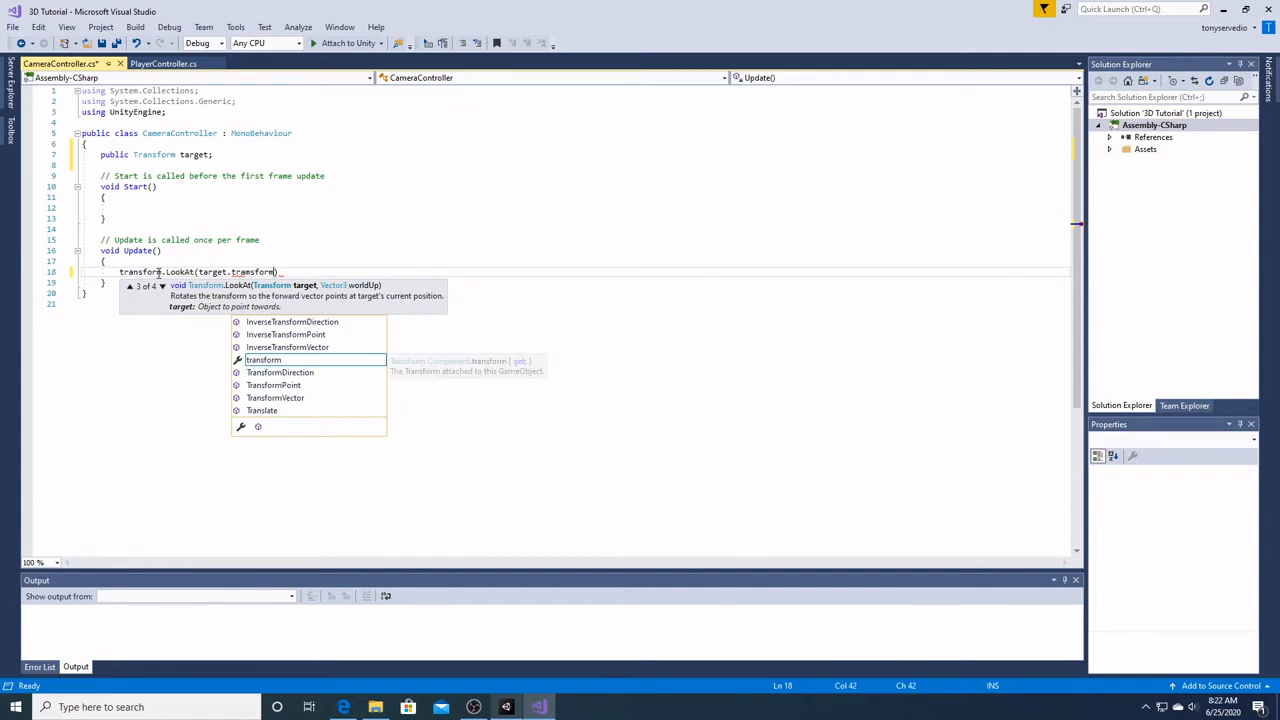
text();)
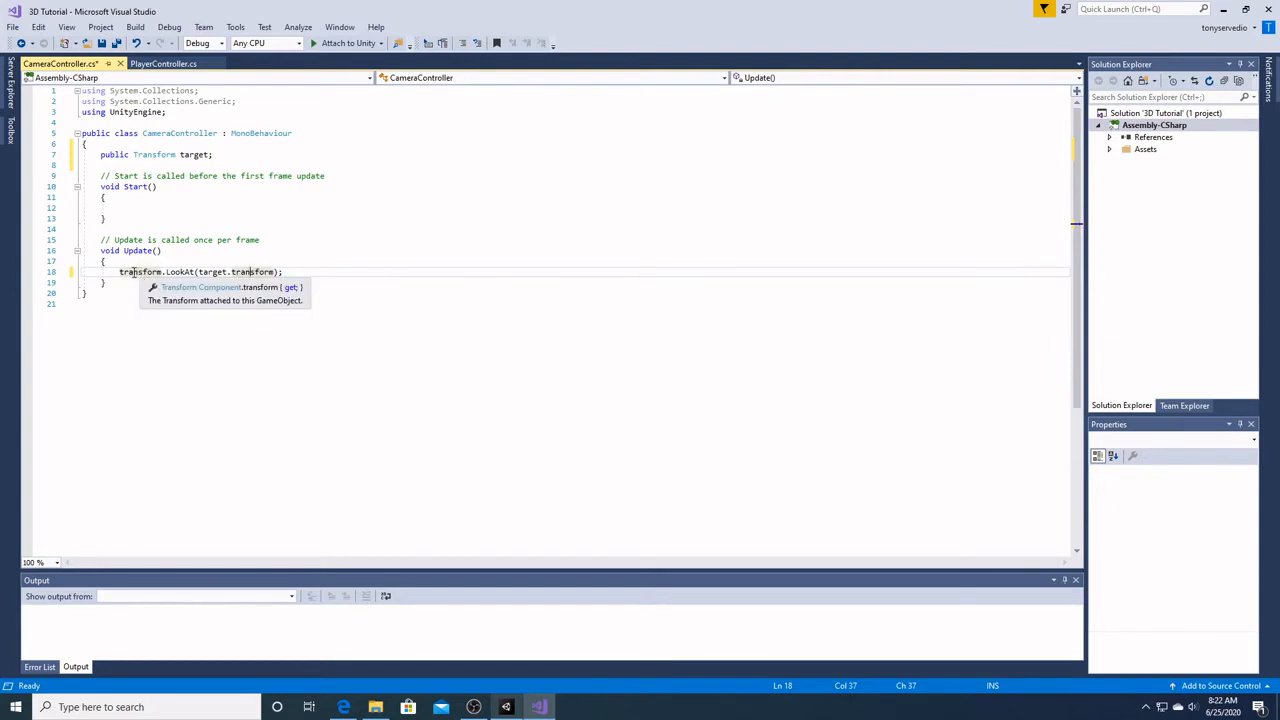
mouse_move(182, 271)
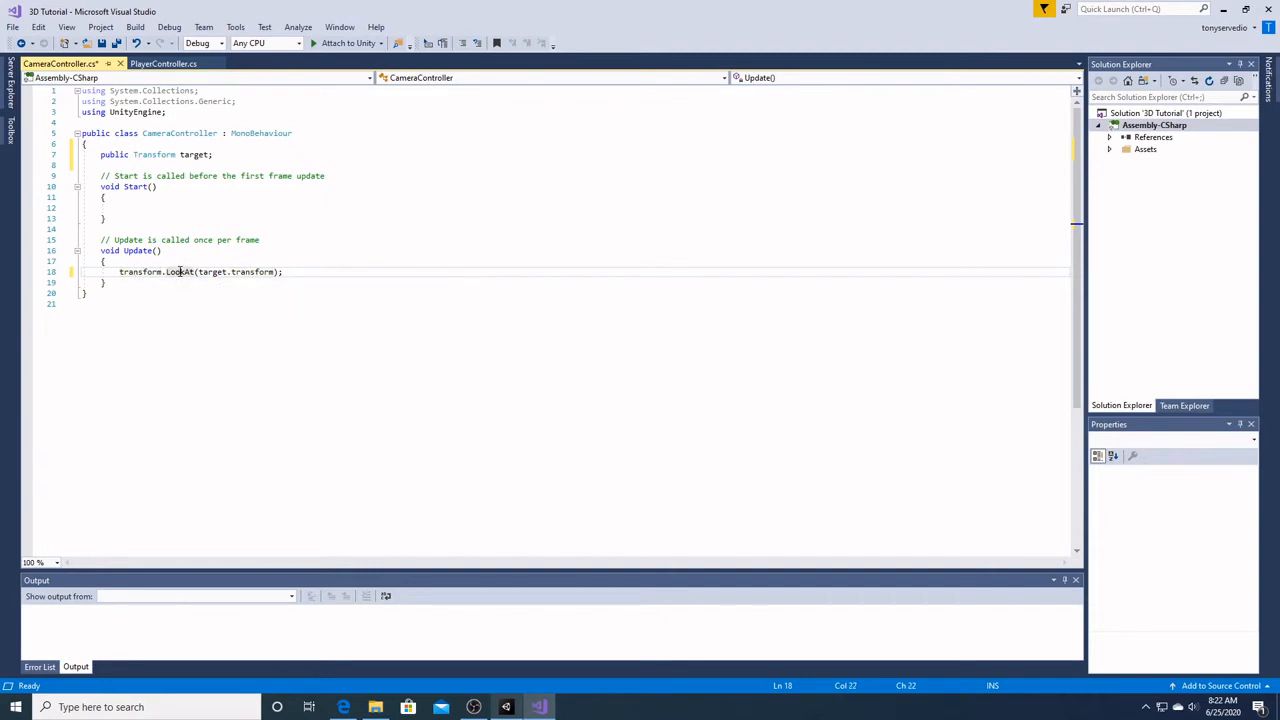
mouse_move(181, 271)
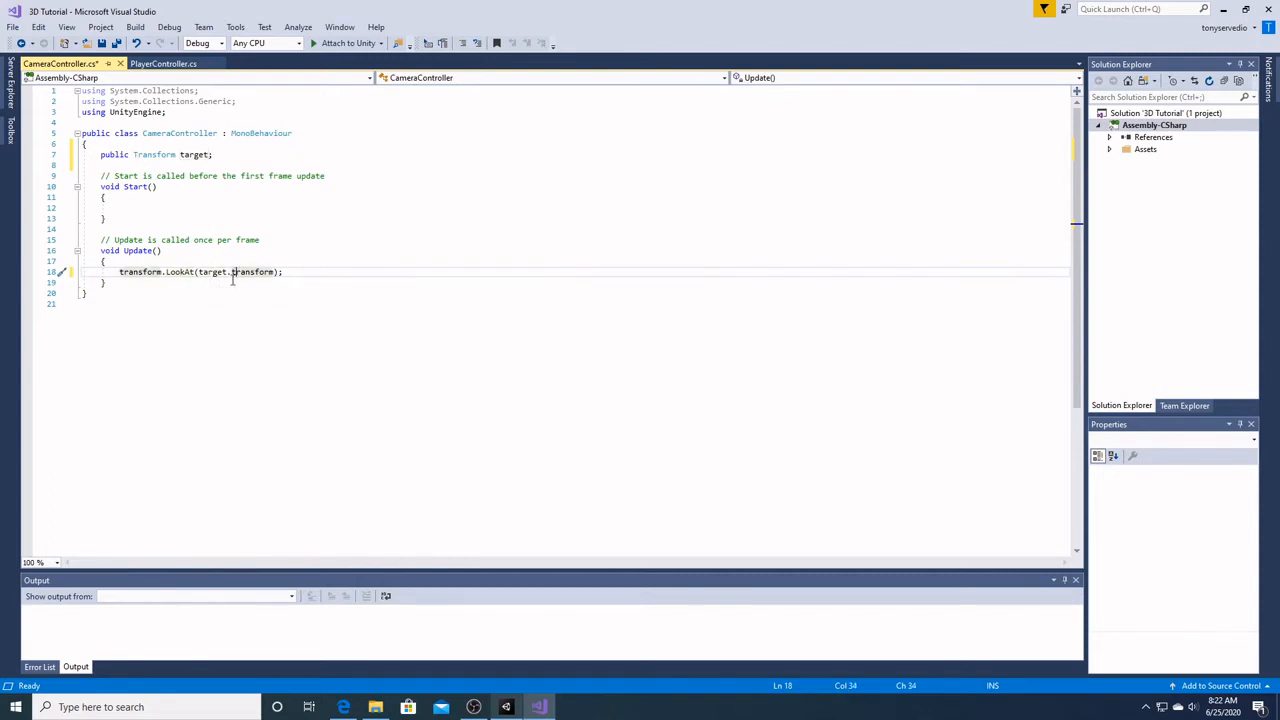
key(ctrl+s)
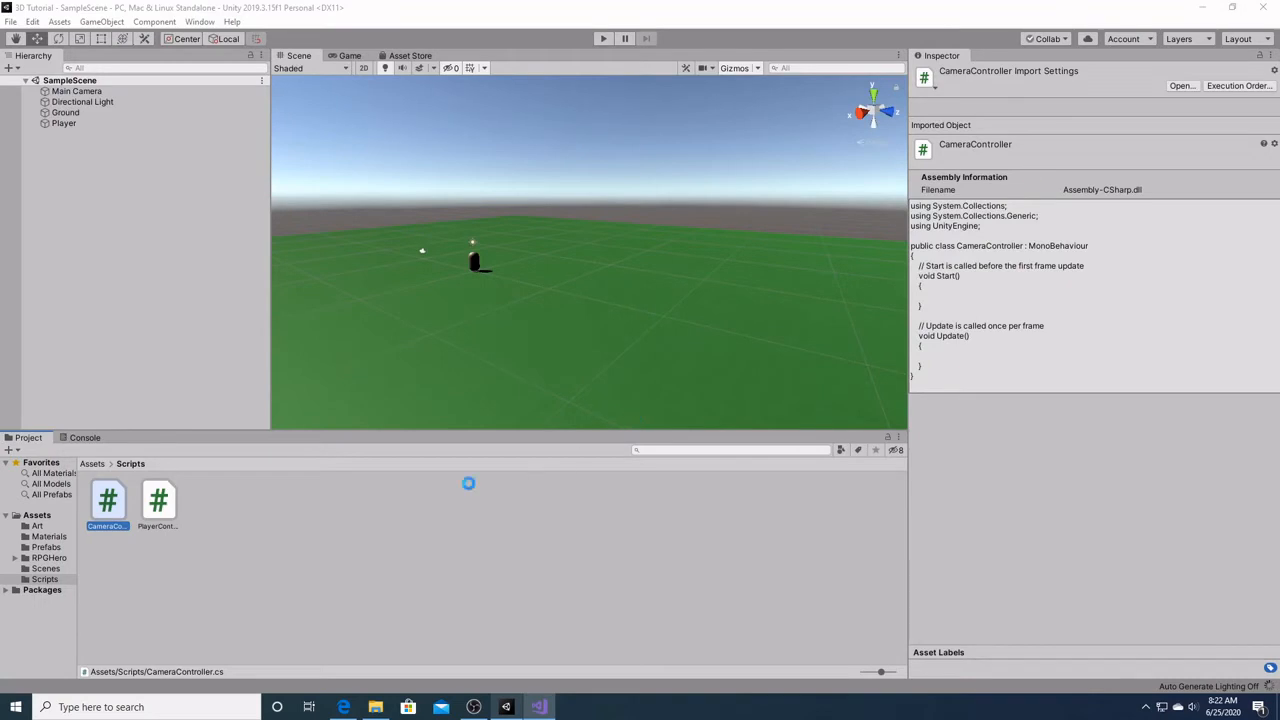
Put CameraController on Main Camera, assign Player as Target, and start Play mode.
click(77, 91)
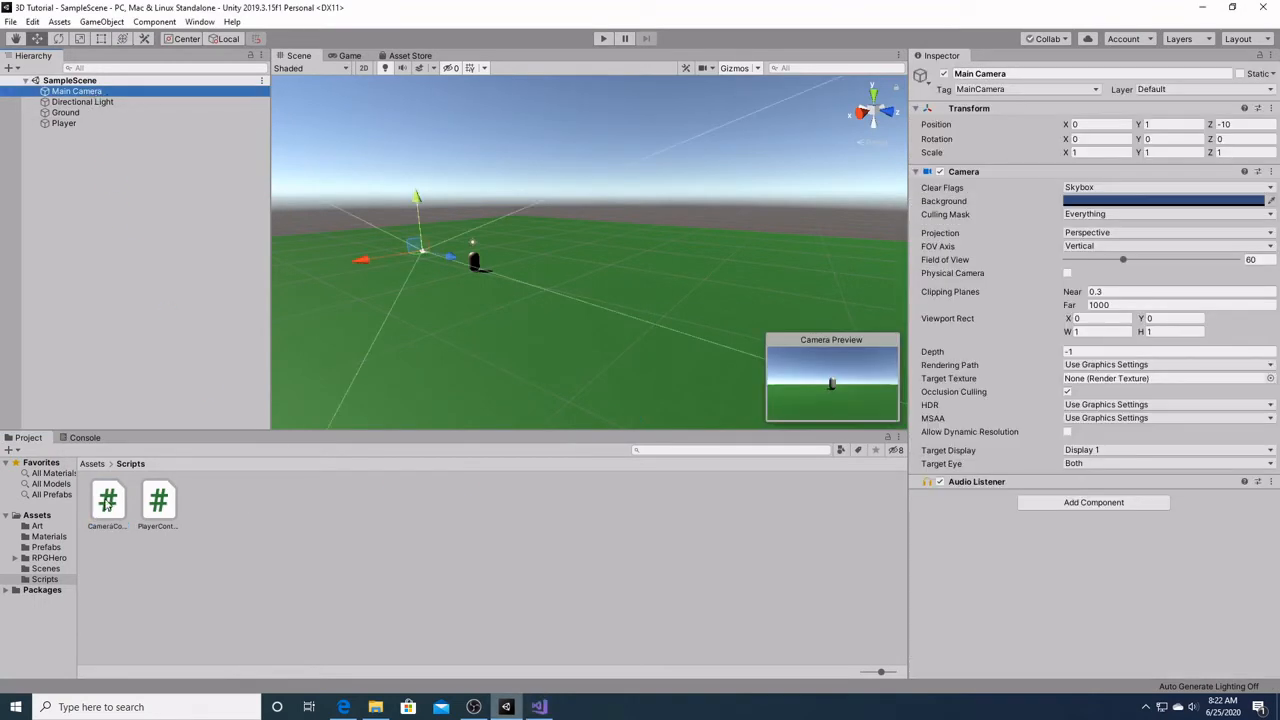
click(107, 500)
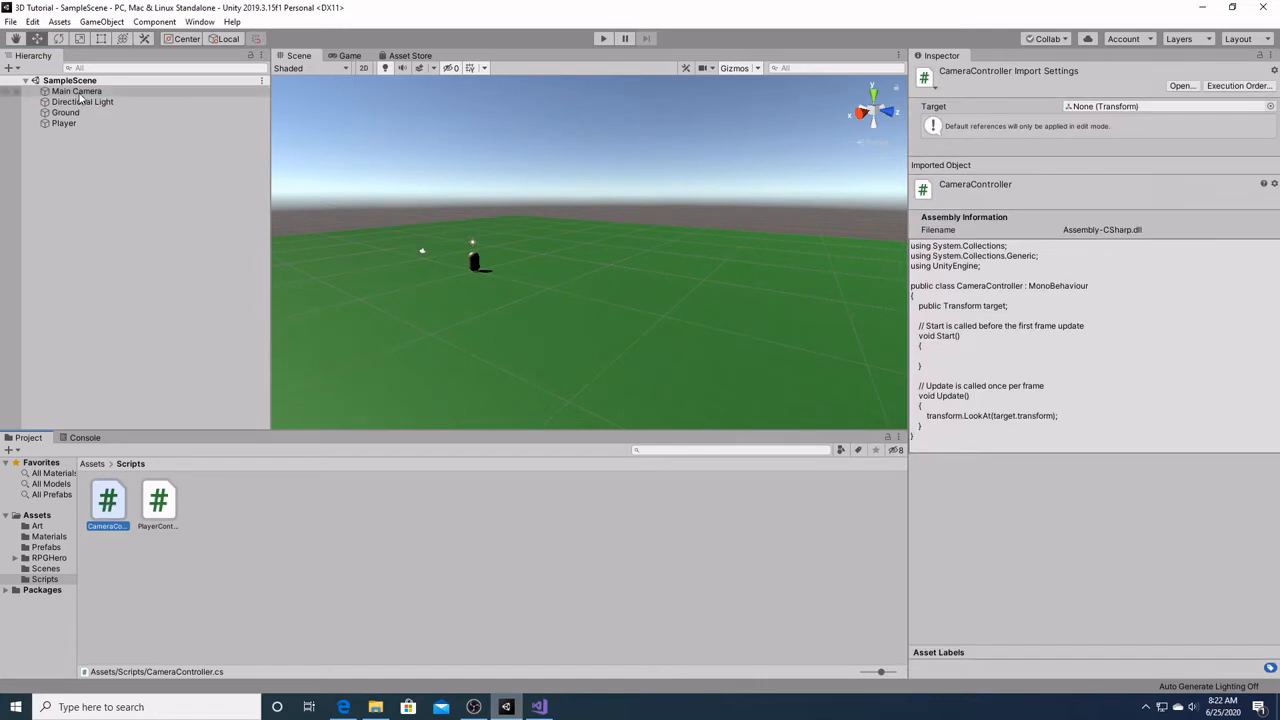
click(77, 91)
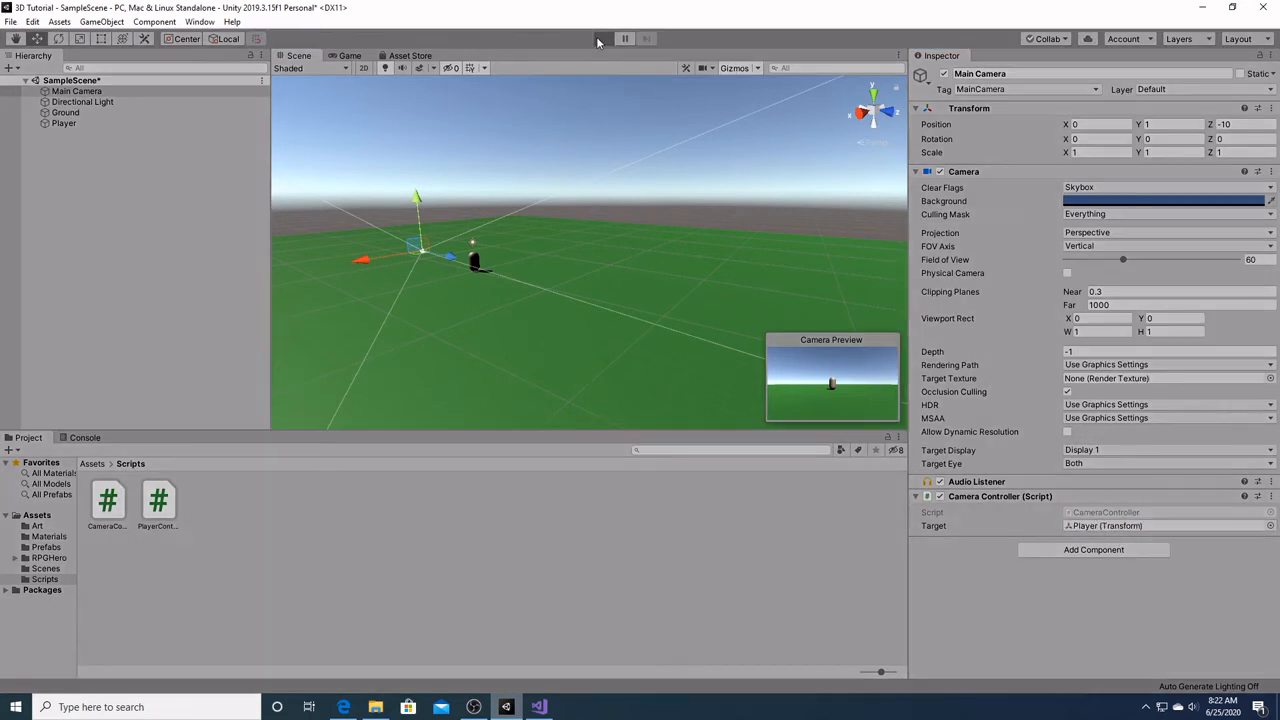
click(603, 38)
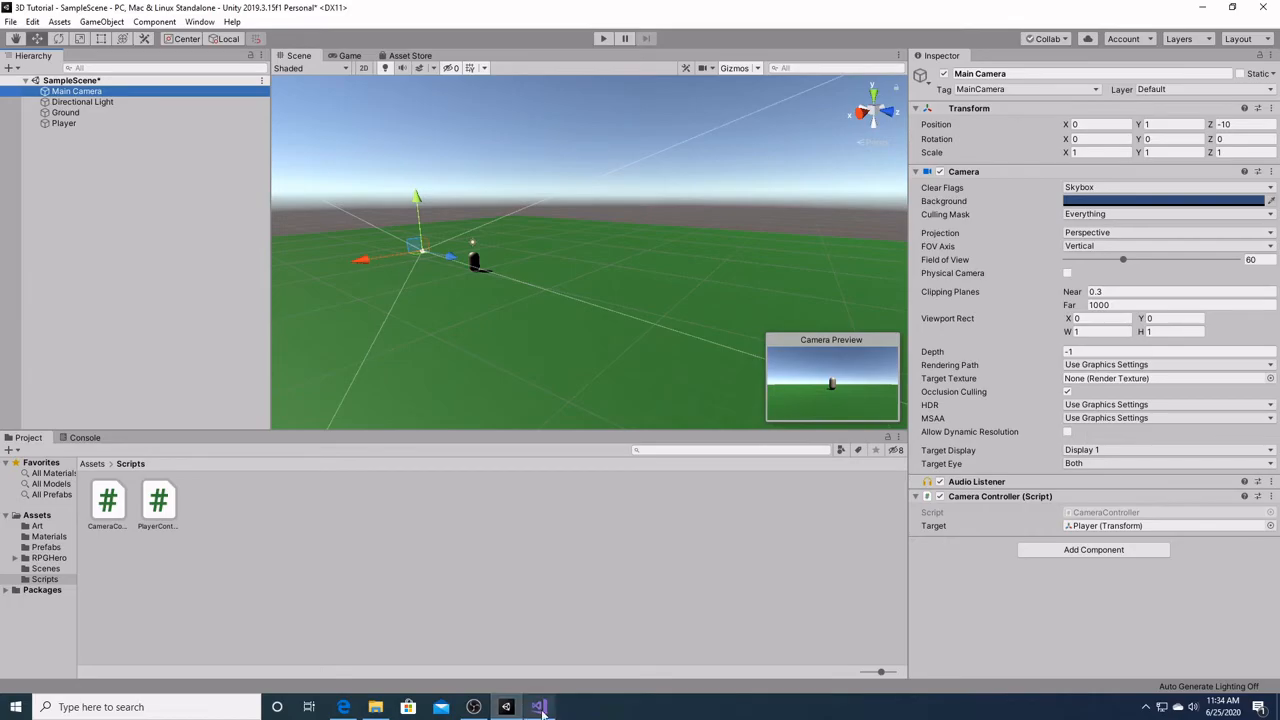
Declare a public Vector3 cameraOffset field and initialize it in Start.
click(539, 707)
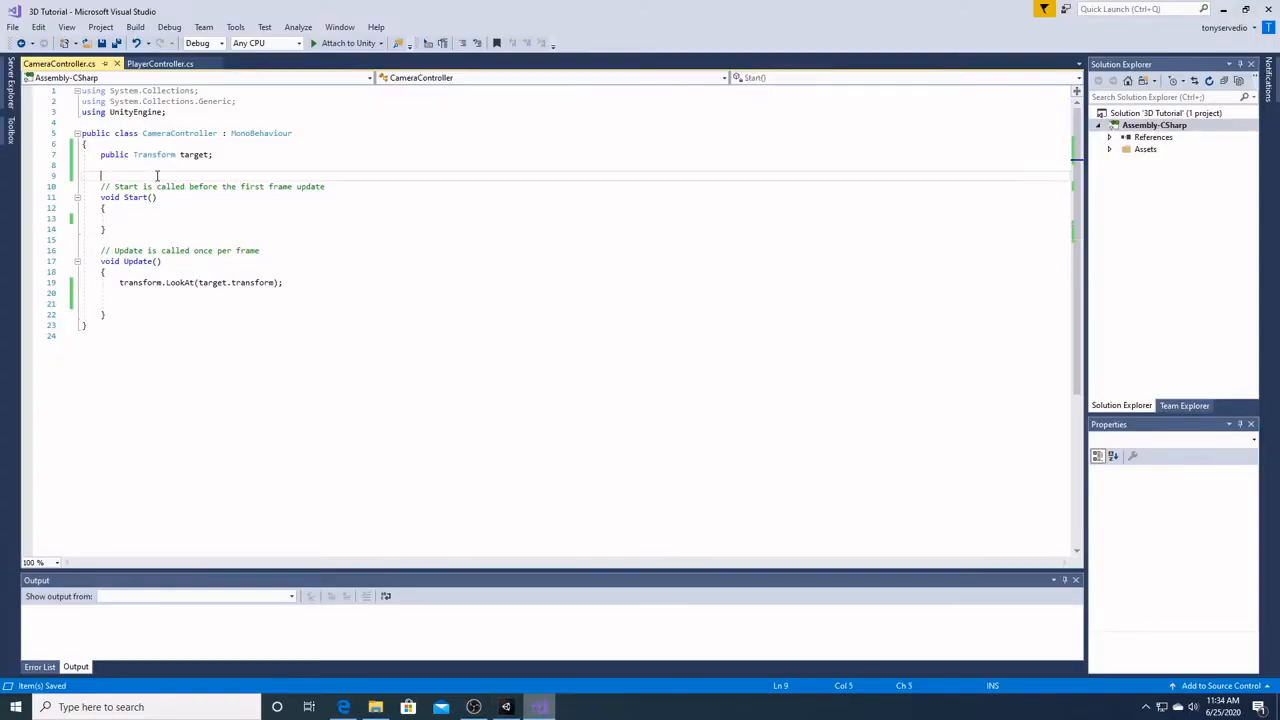
text(public Vector3 c)
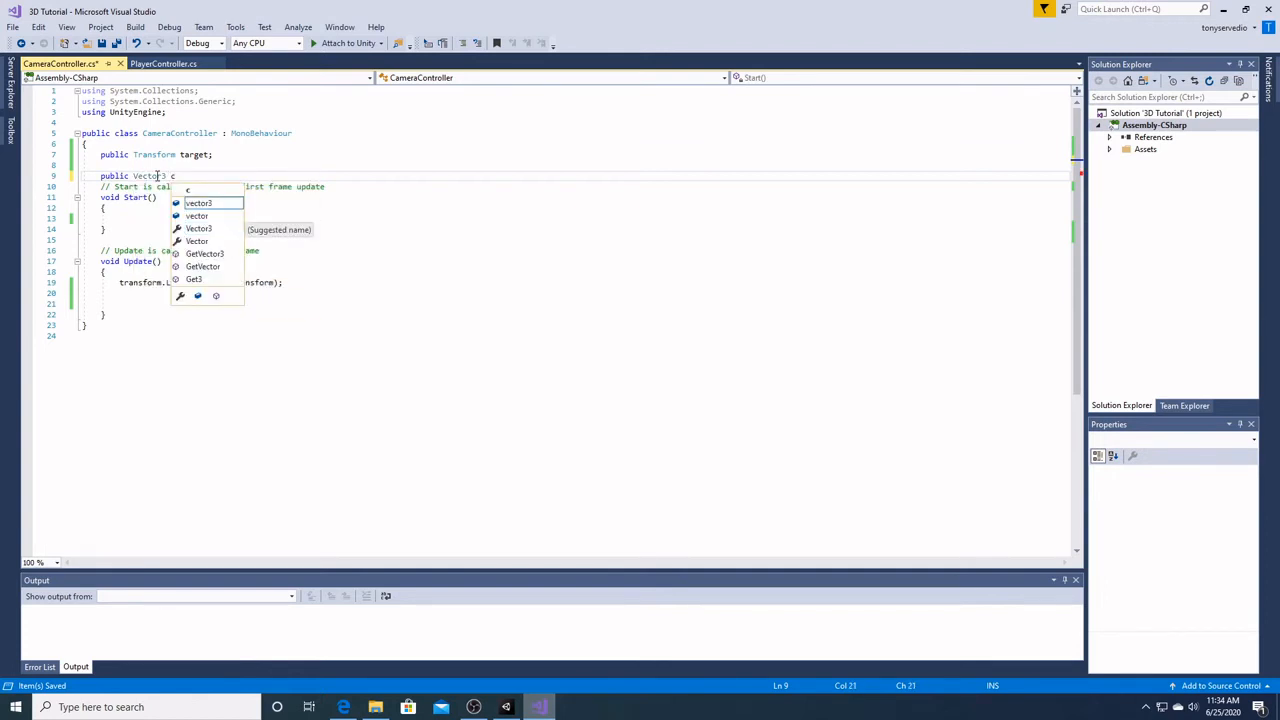
text(ameraOffset;)
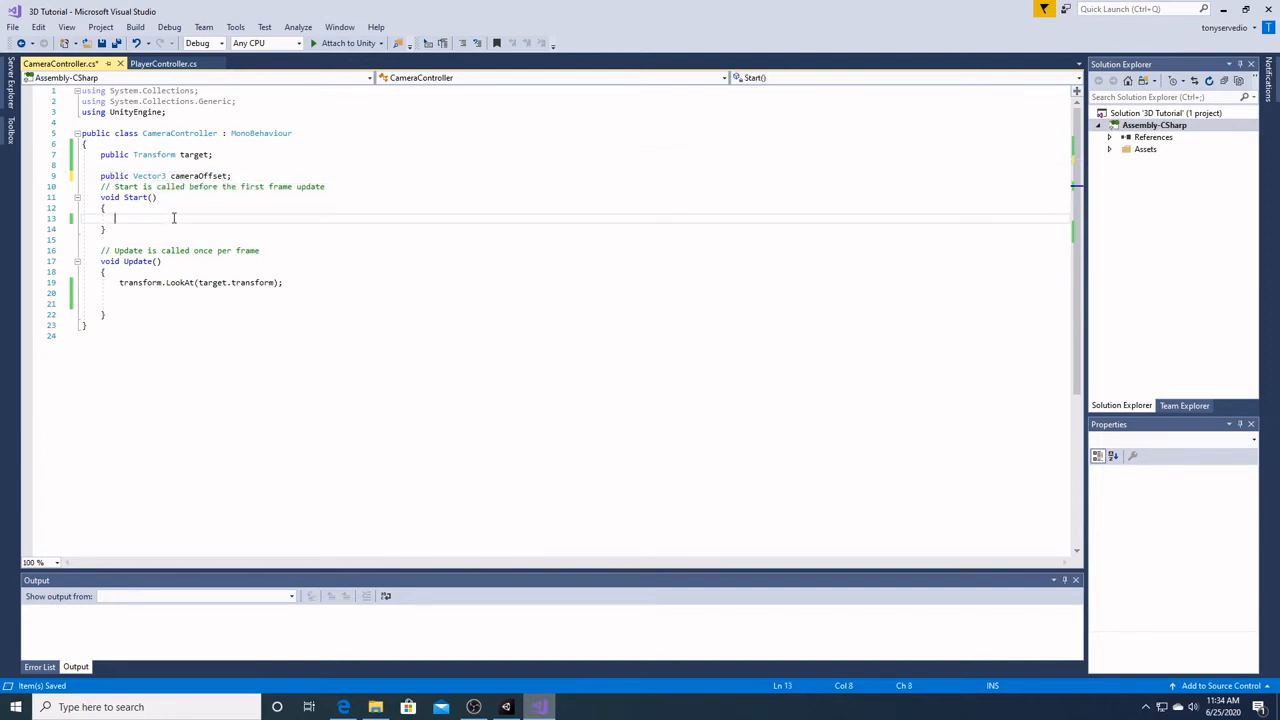
text(c)
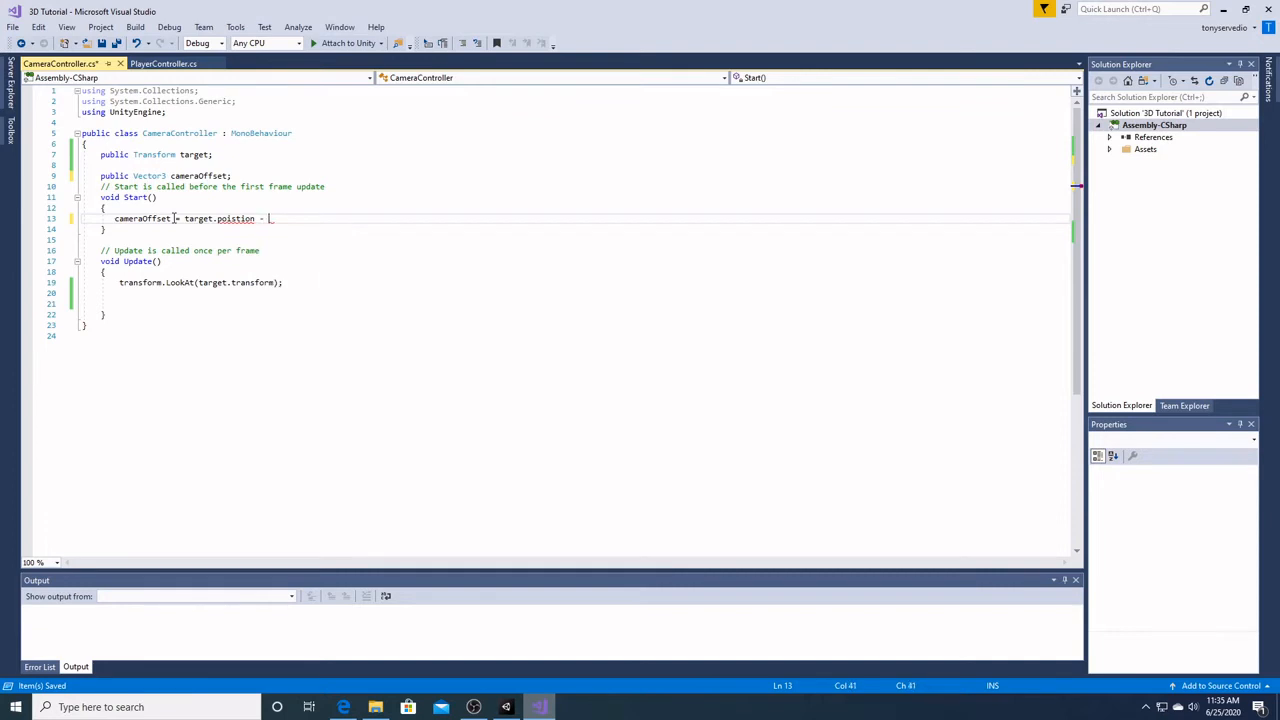
text(transform.position;)
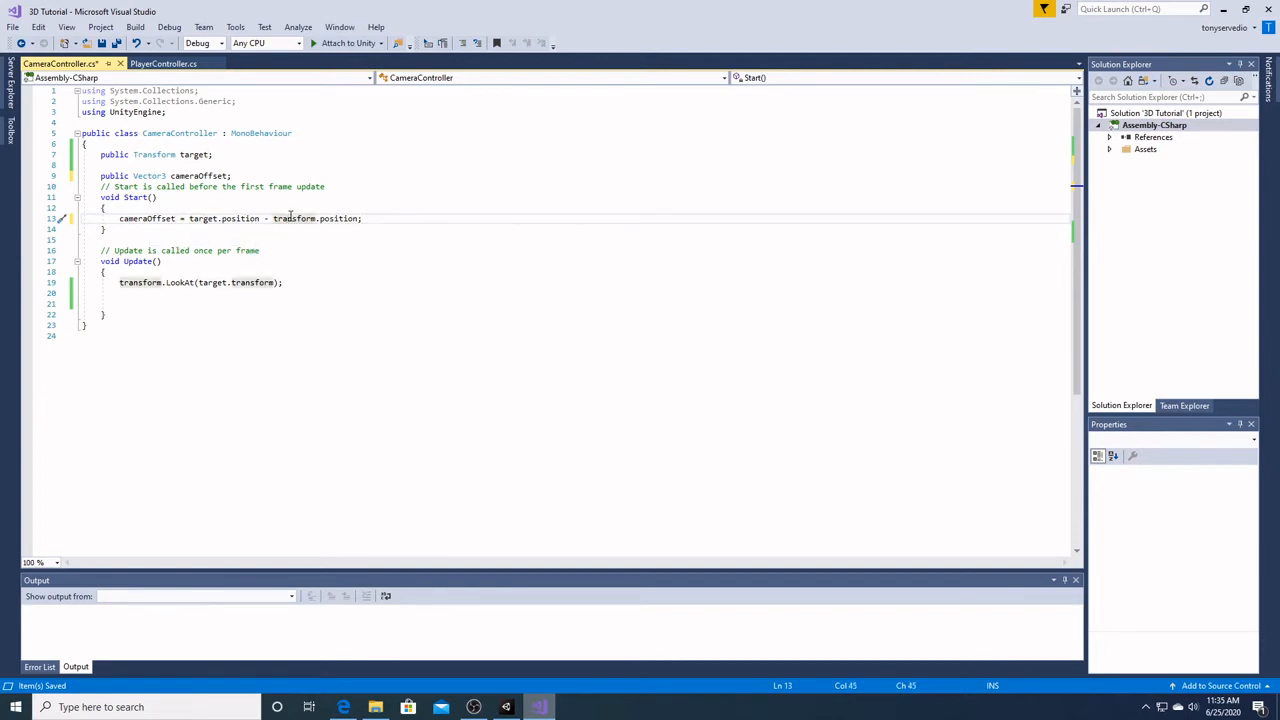
mouse_move(340, 218)
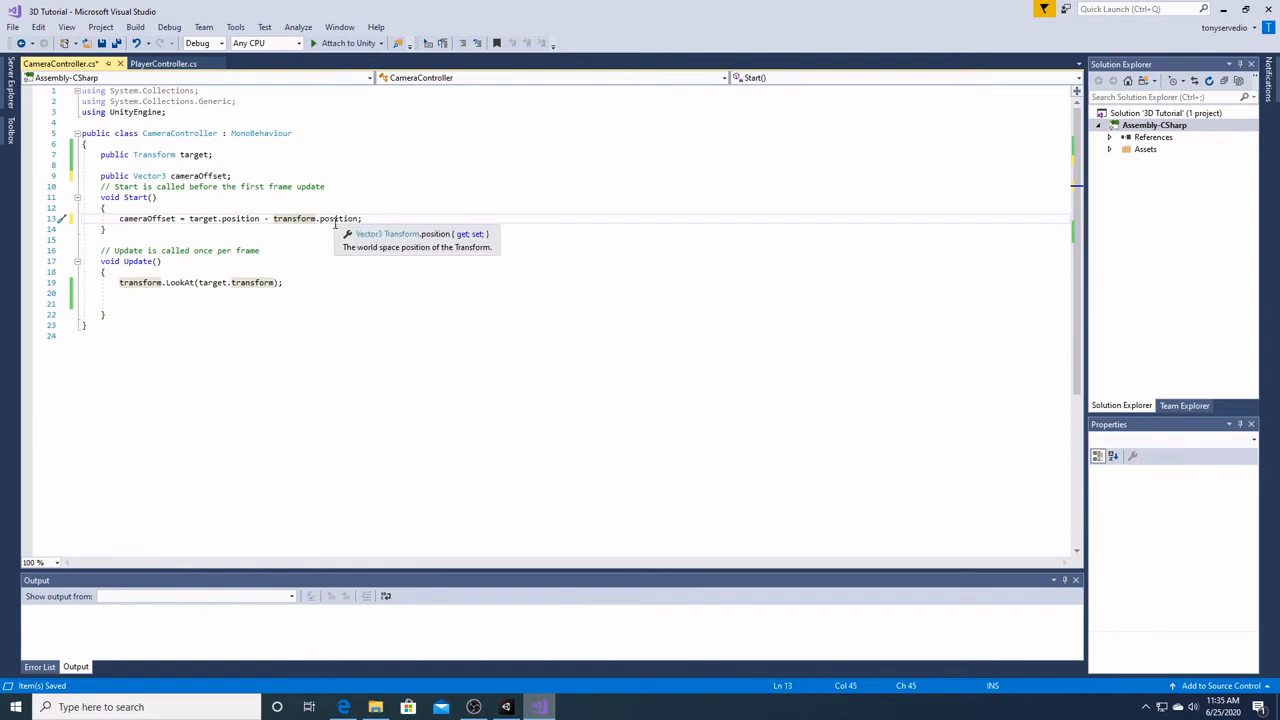
Add 'transform.position = target.position - cameraOffset;' inside Update.
click(285, 282)
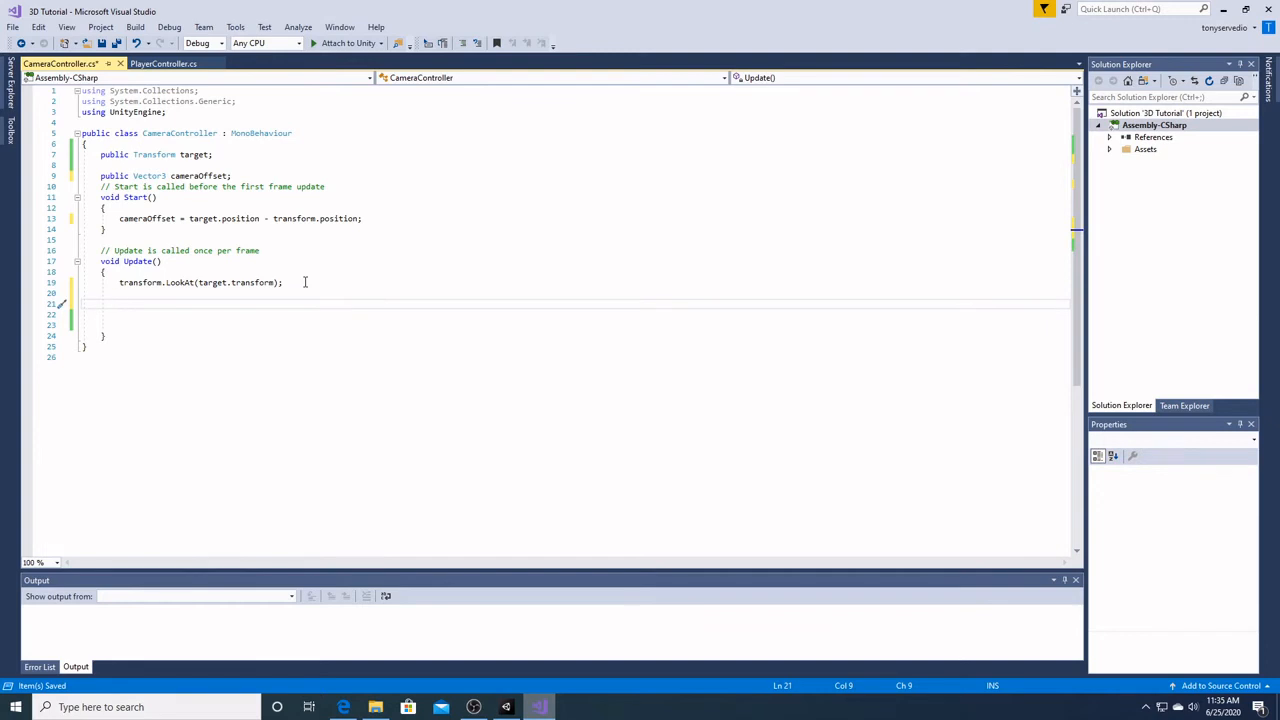
text(tr)
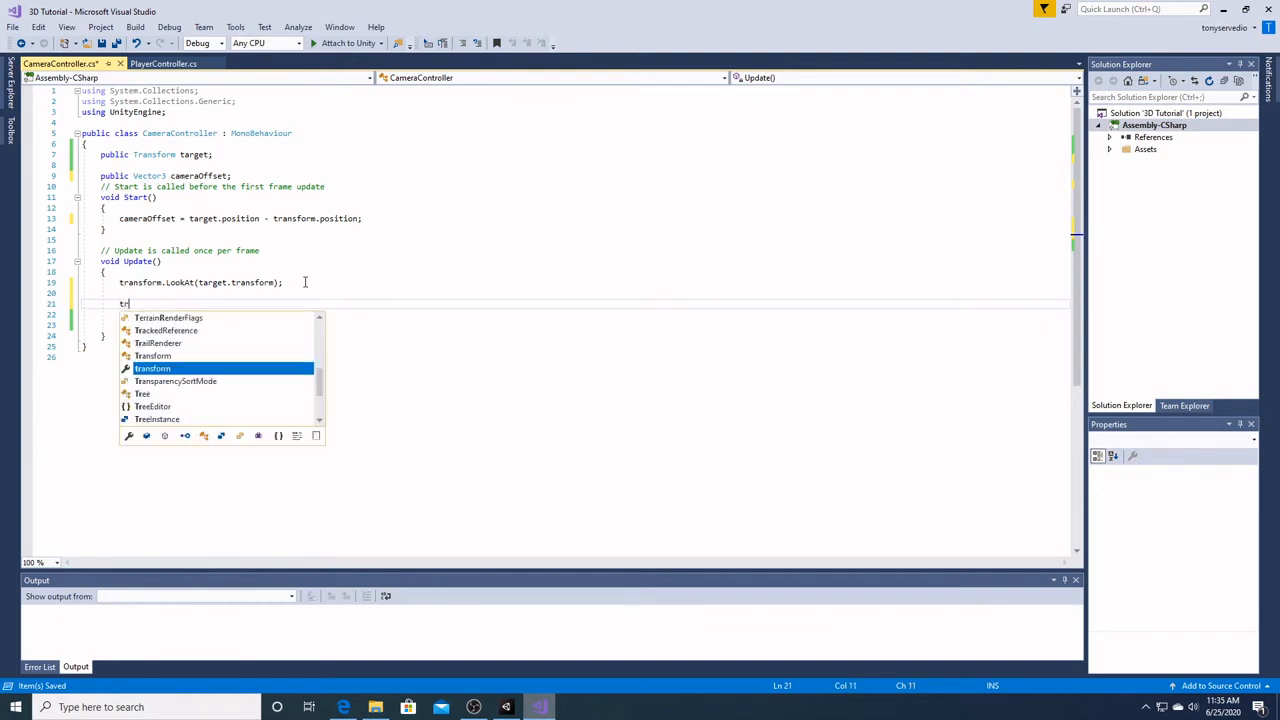
text(ansform.p)
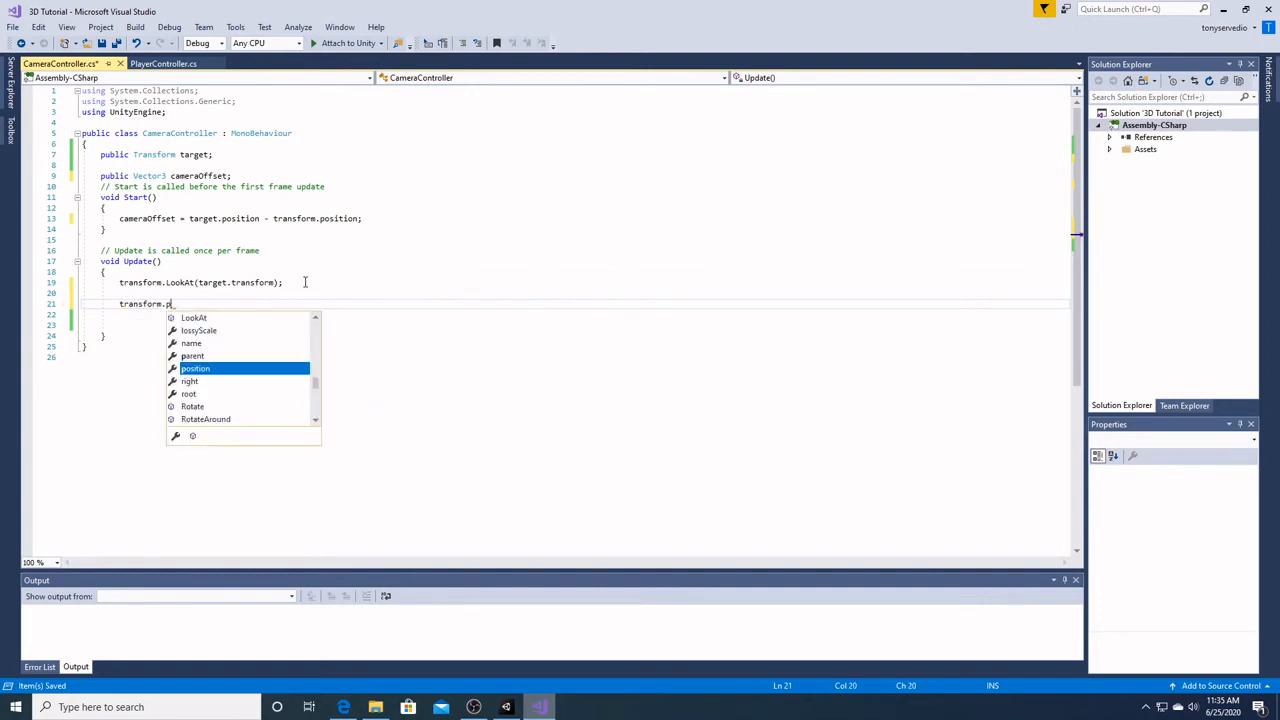
text(osition)
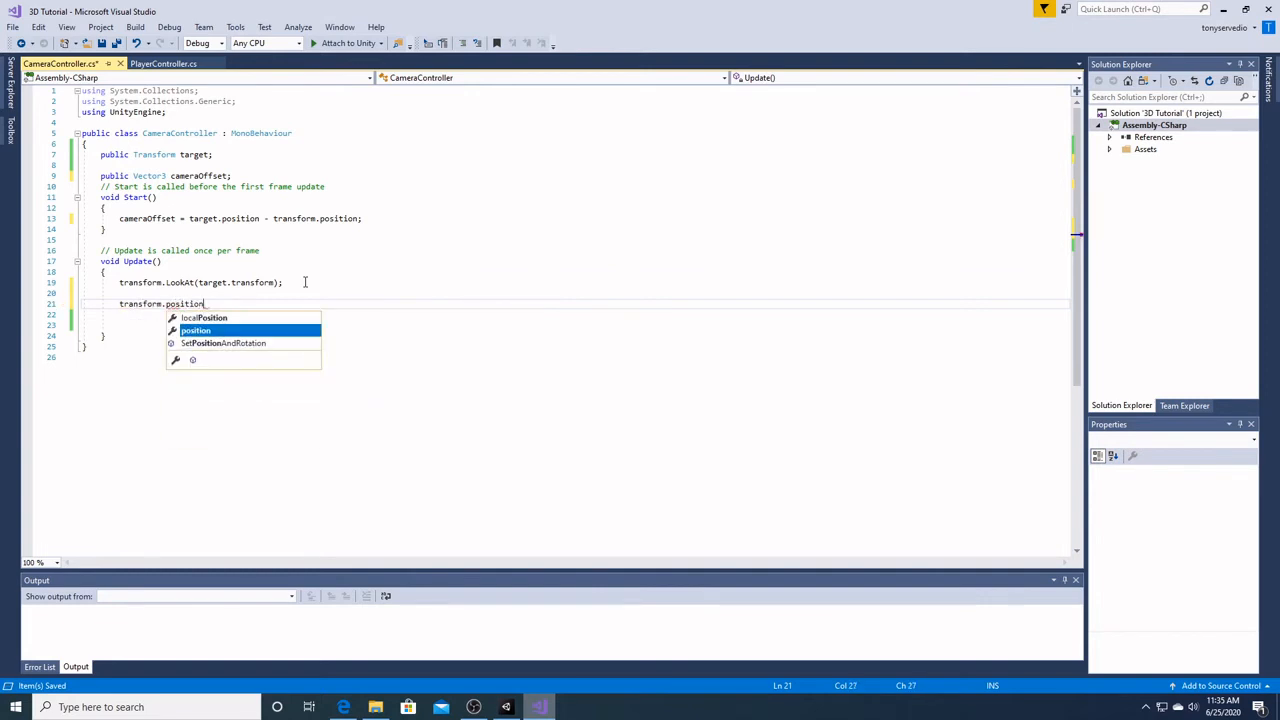
text(n)
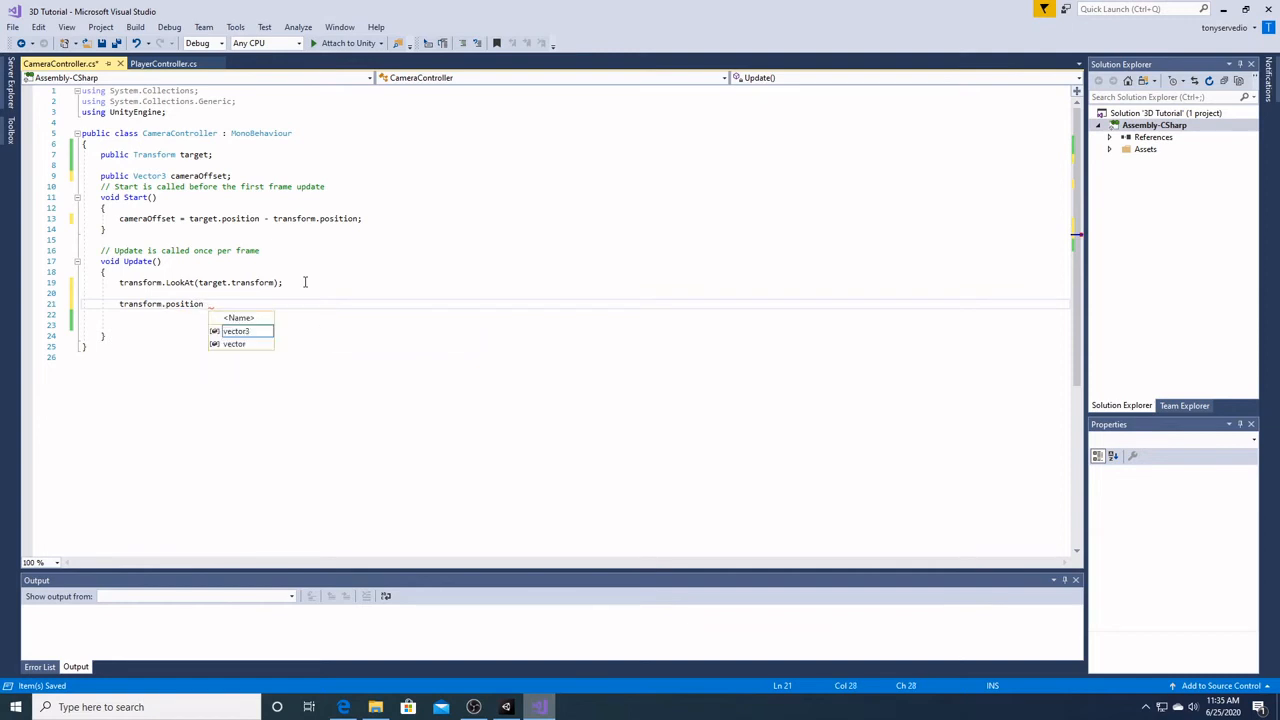
text(= targe)
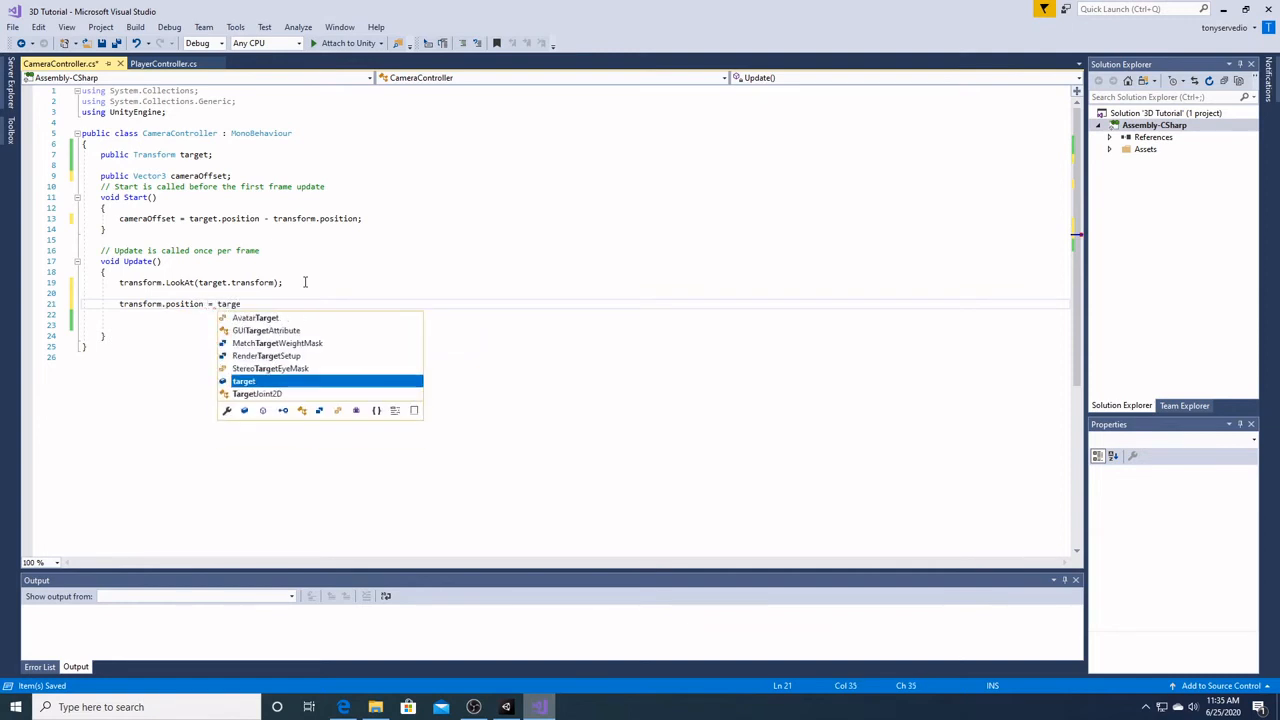
text(.position -)
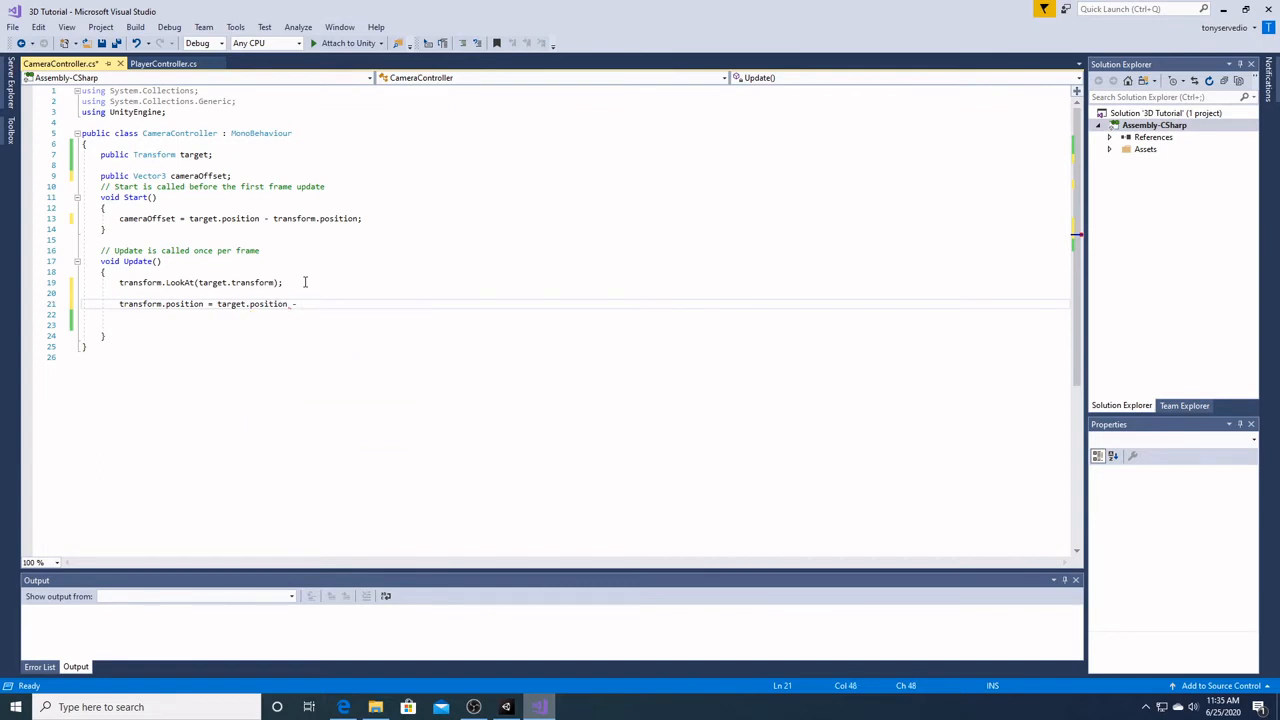
text(cameraOffset;)
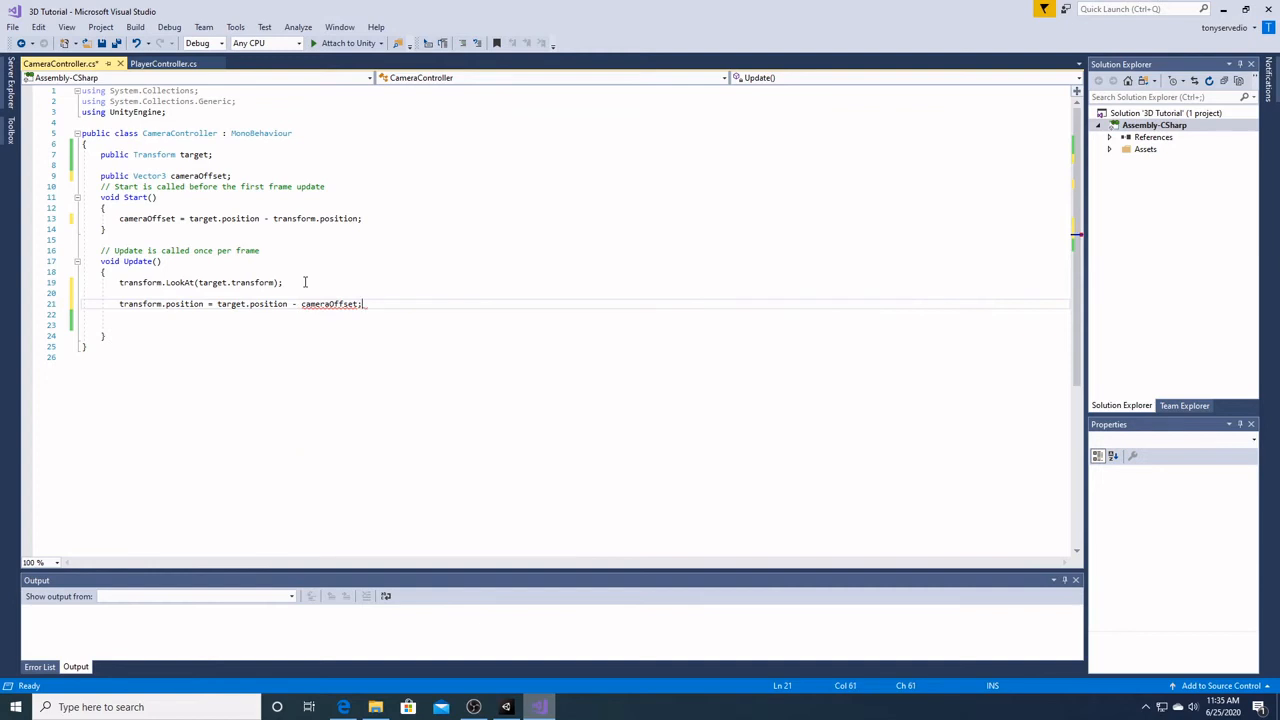
mouse_move(511, 324)
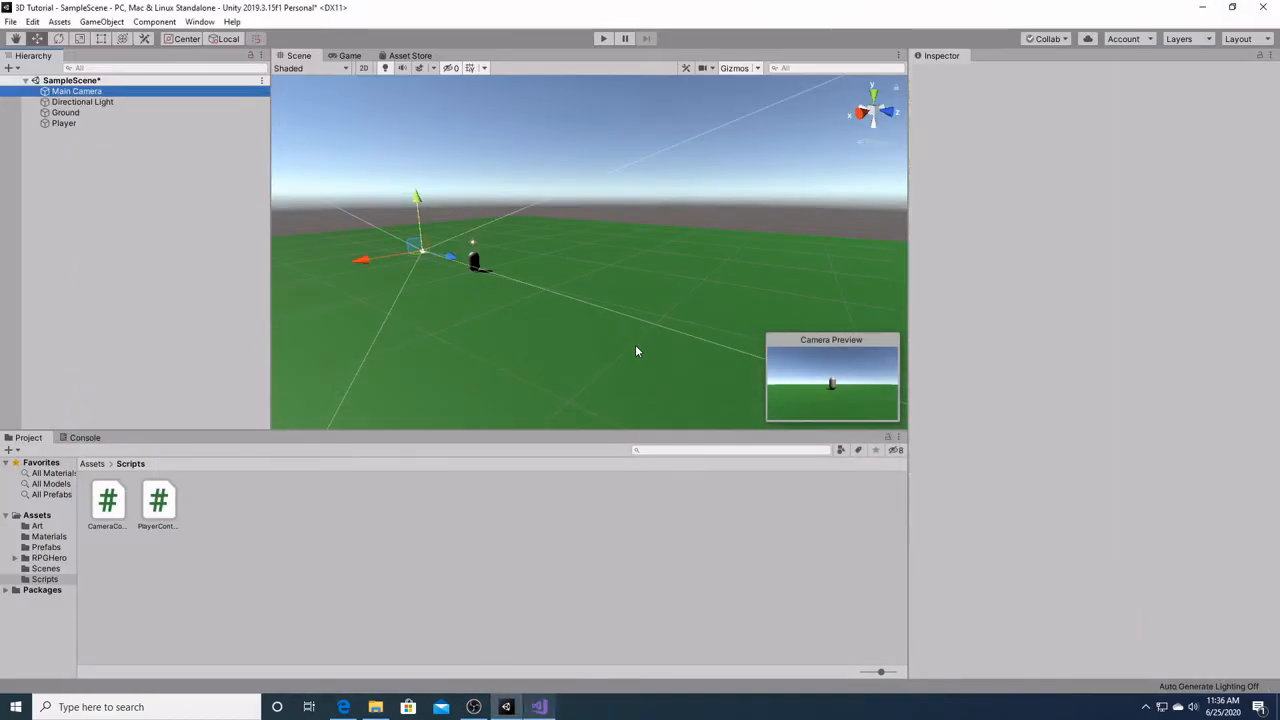
Create a Cube, lower it to ground level and scale it to 5 on every axis.
click(77, 91)
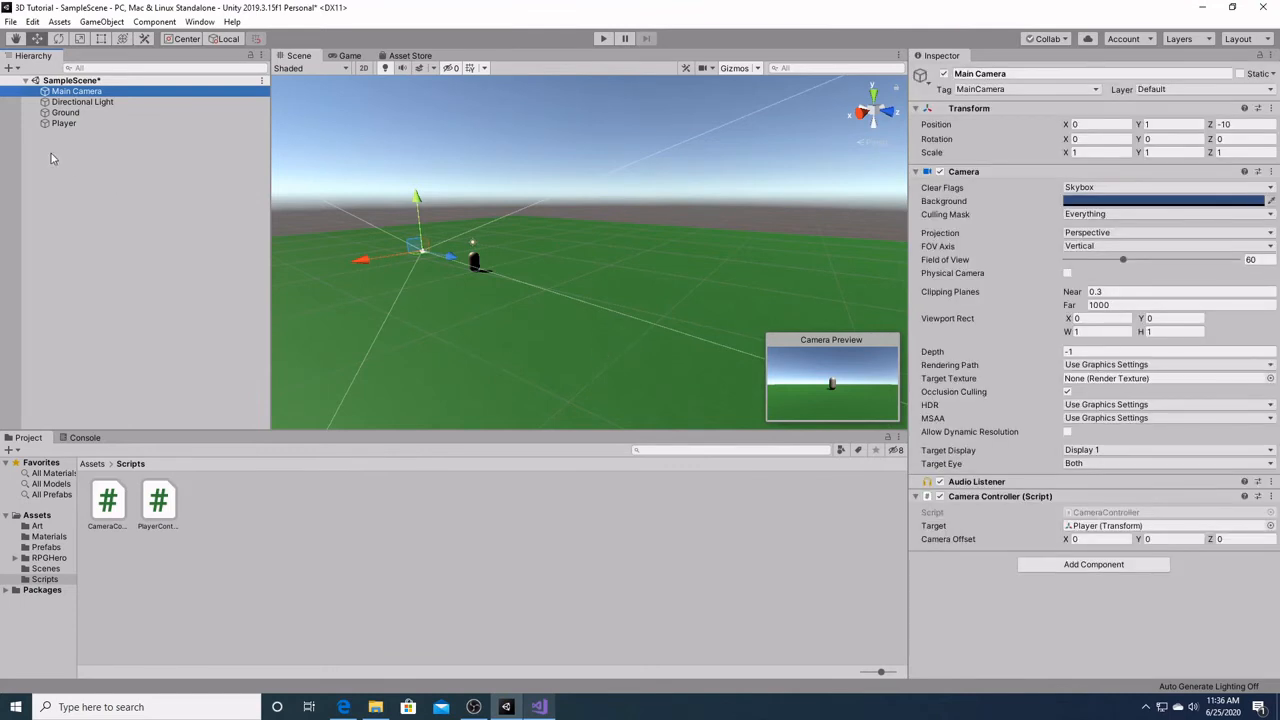
right_click(50, 158)
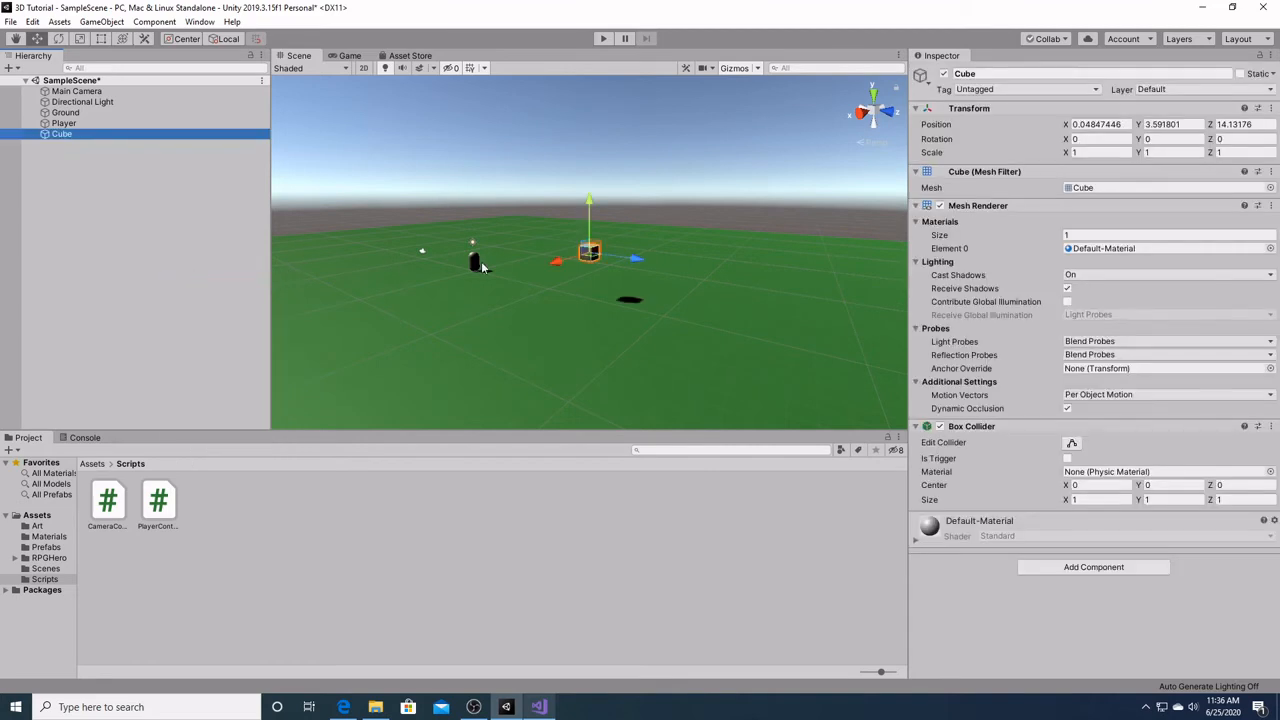
drag(590, 200, 590, 290)
text(0)
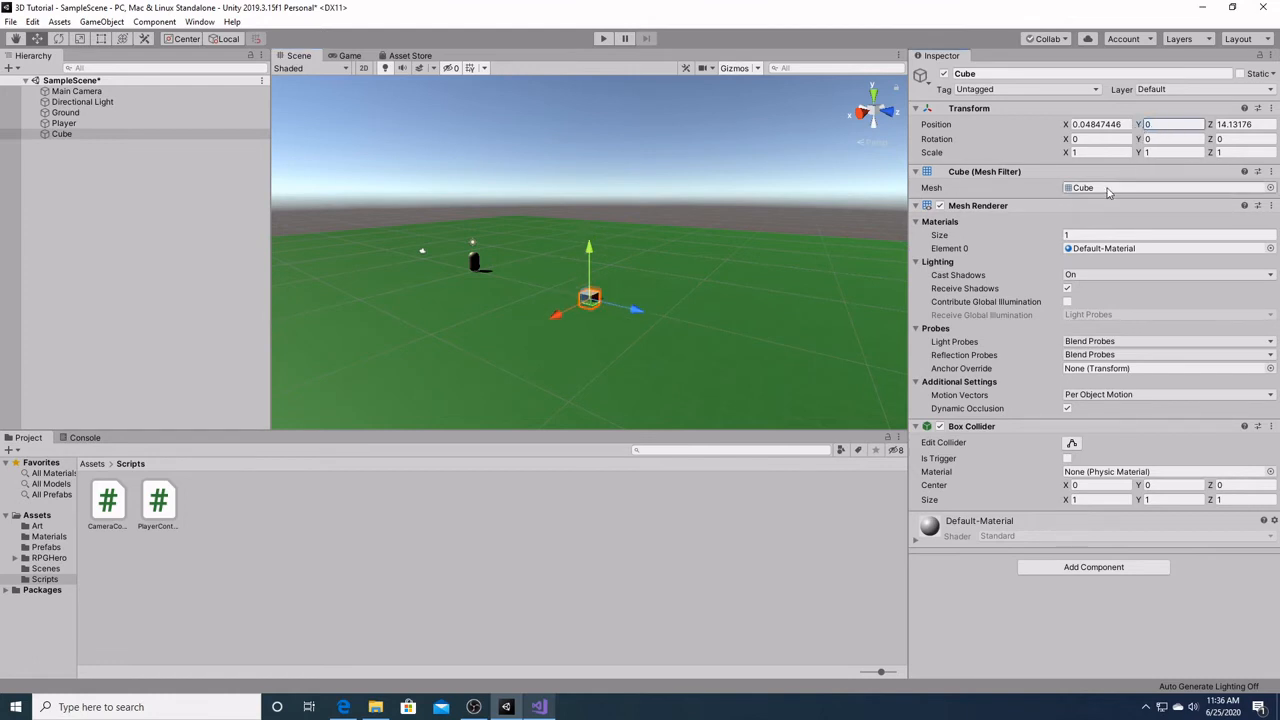
click(1100, 152)
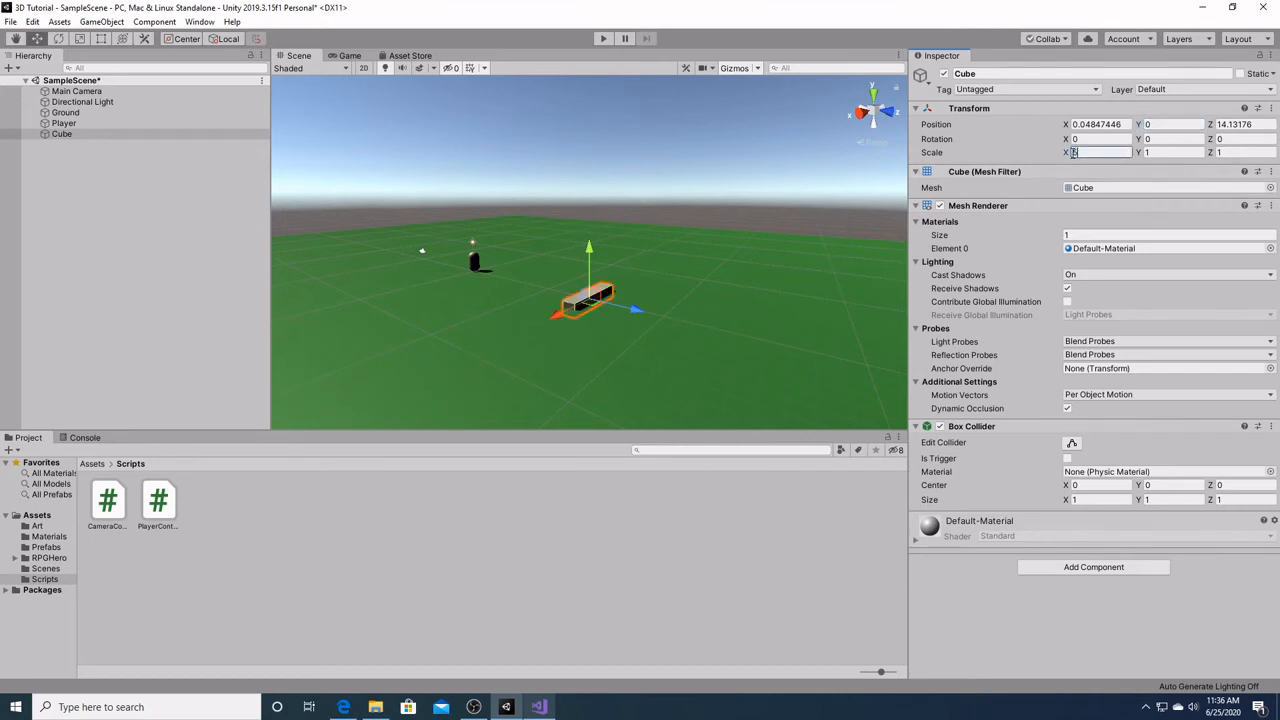
text(5)
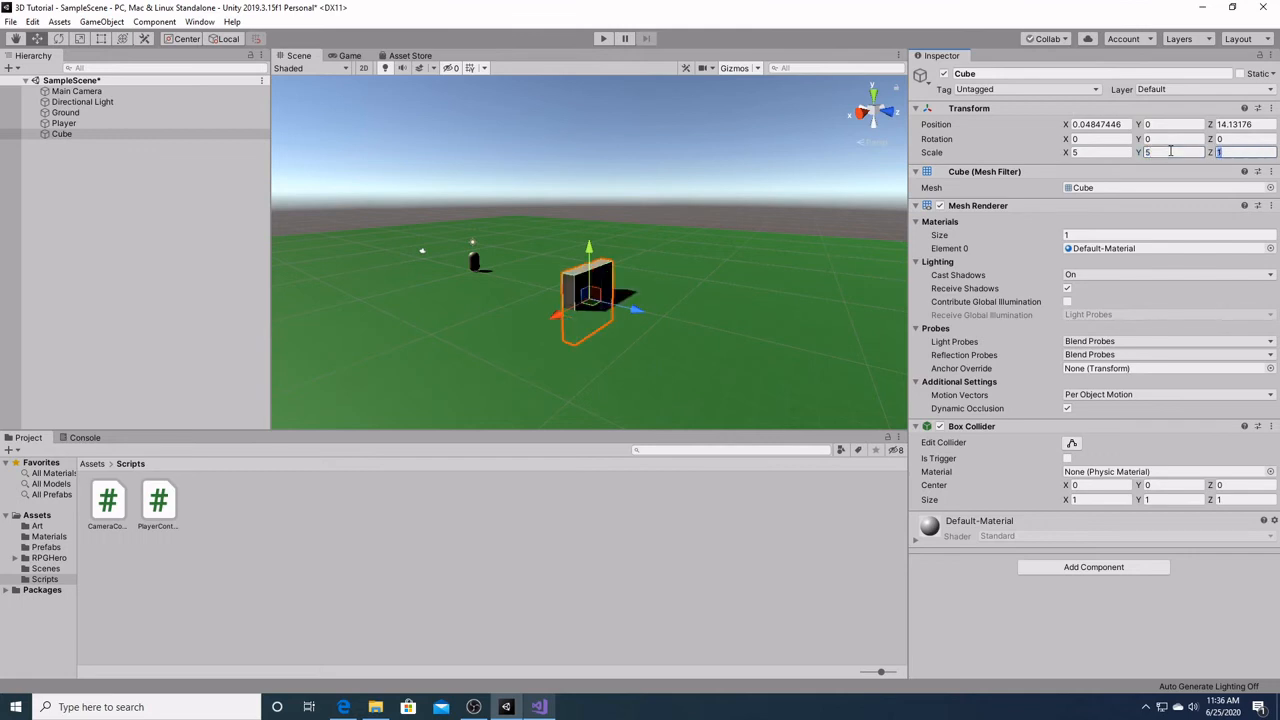
text(5)
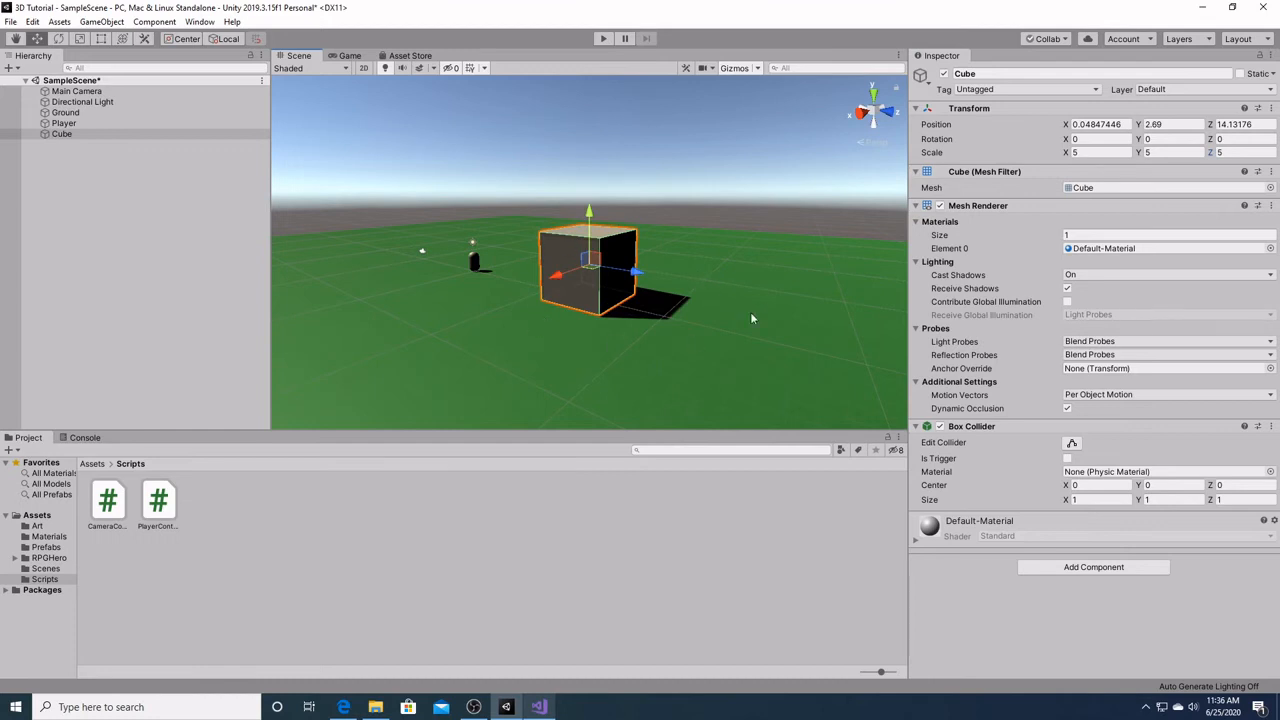
mouse_move(924, 410)
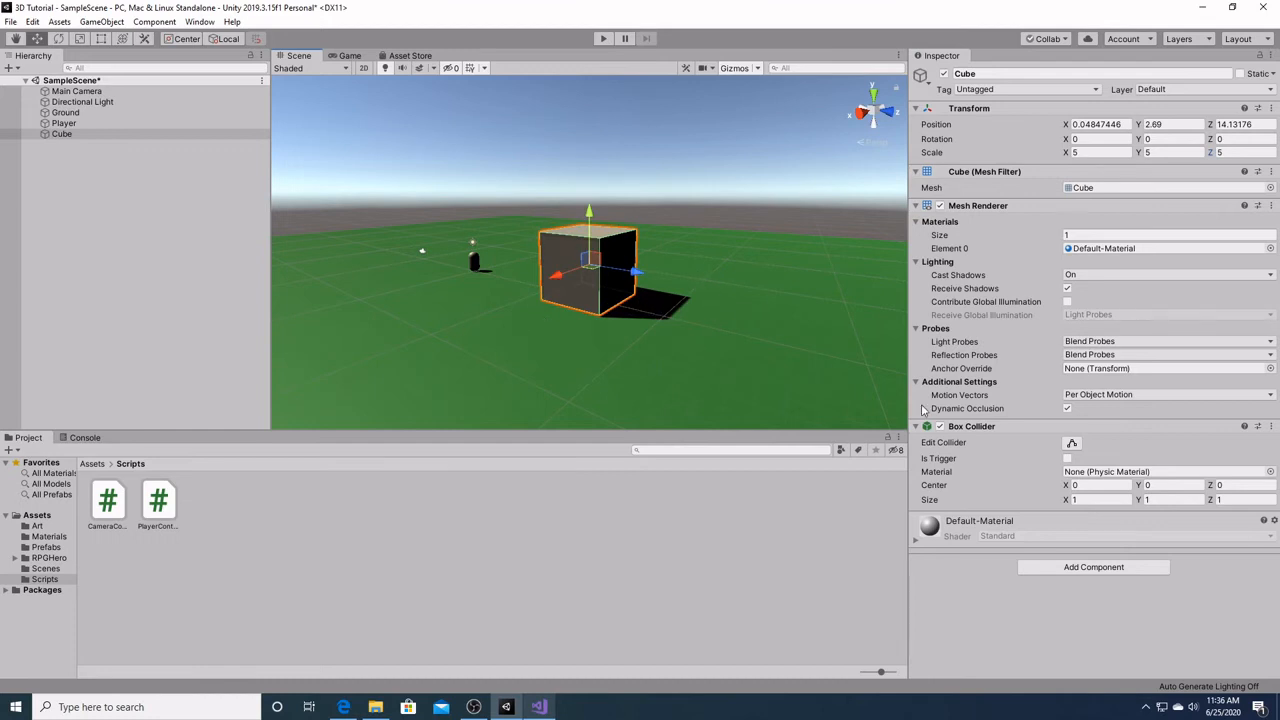
click(77, 91)
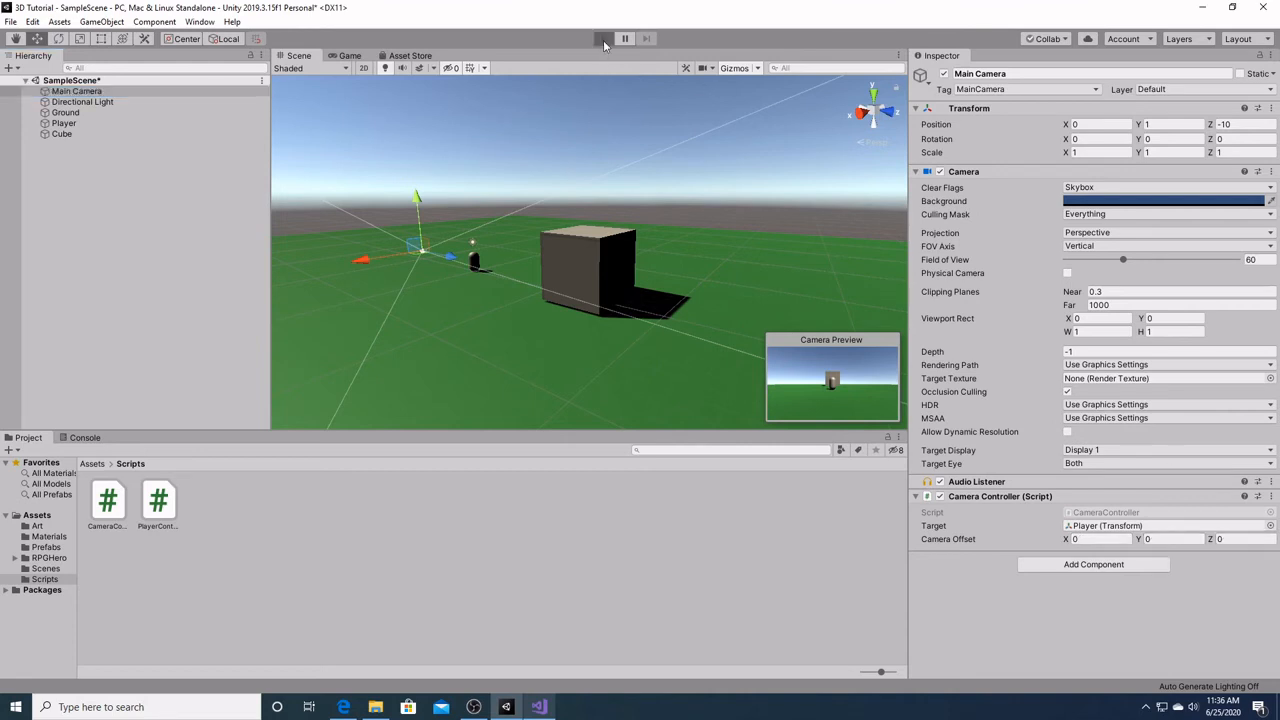
click(603, 38)
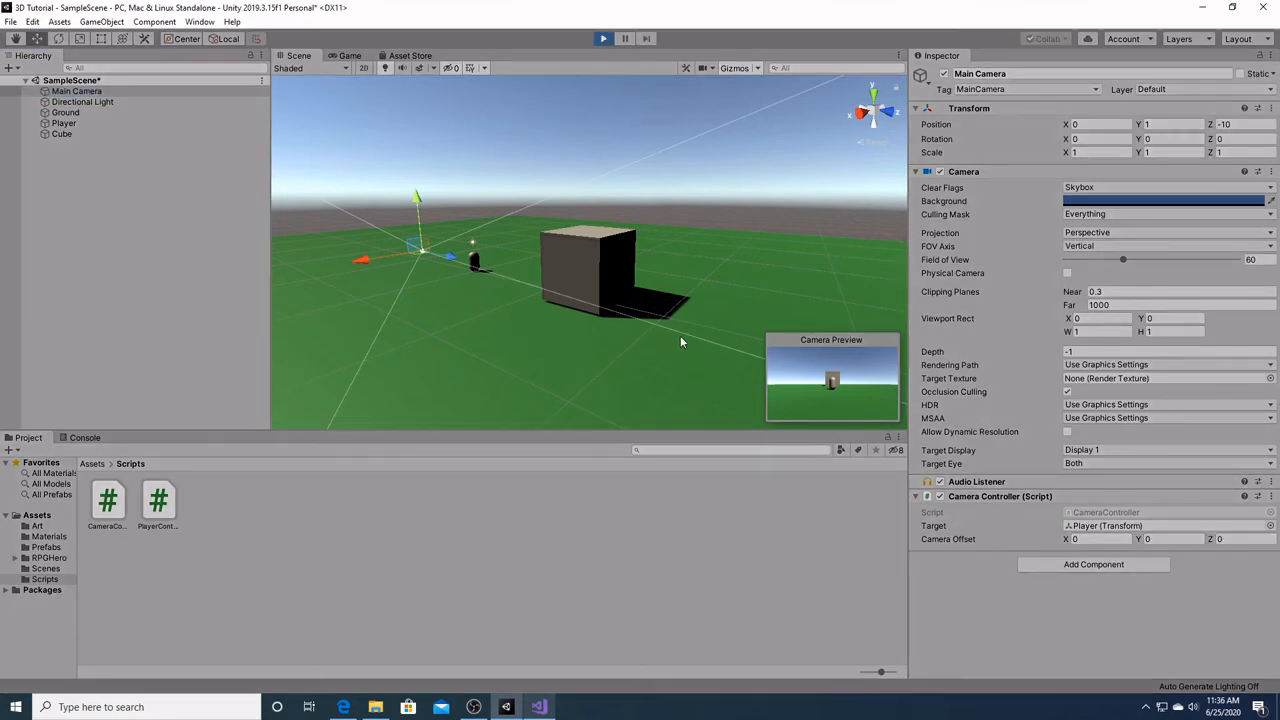
click(349, 55)
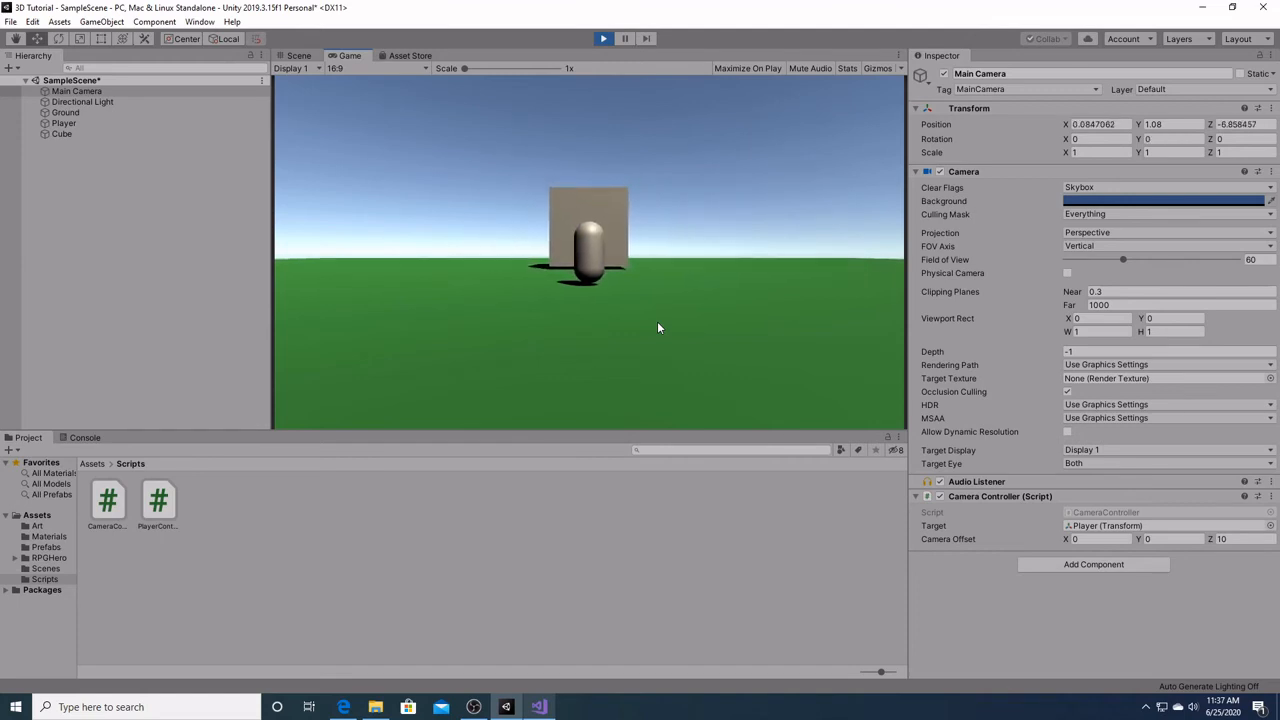
click(603, 38)
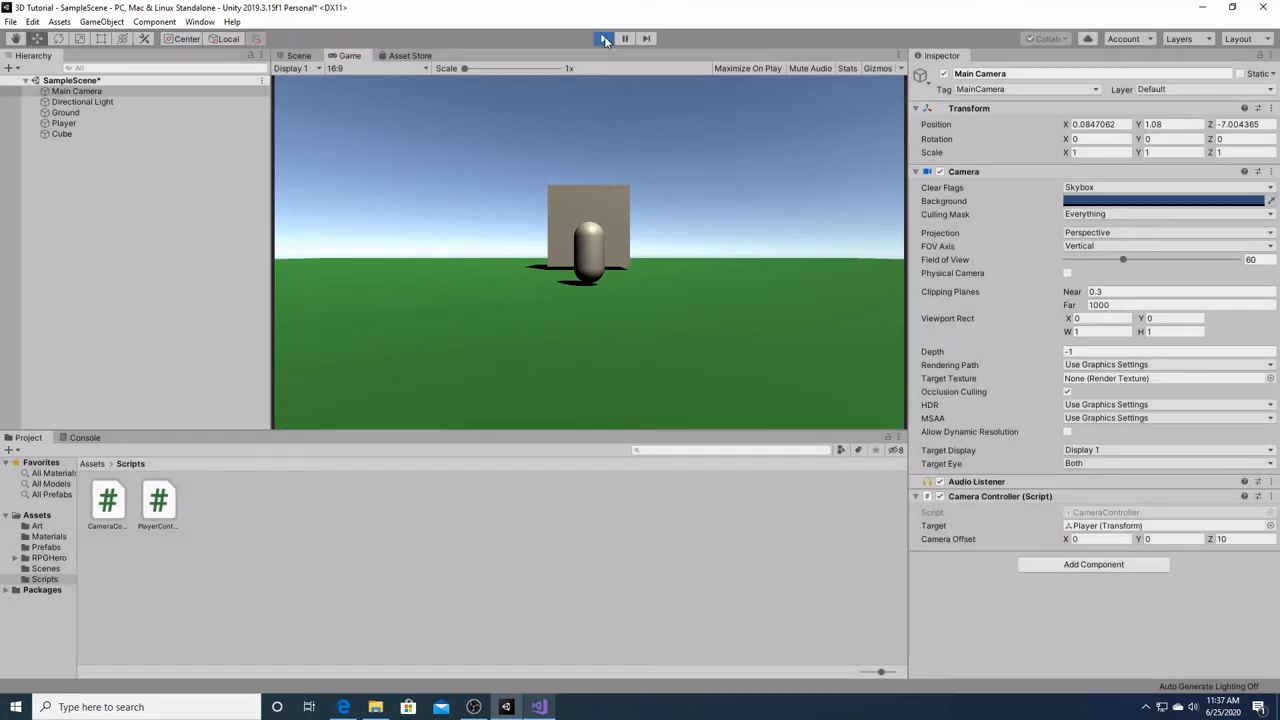
click(604, 38)
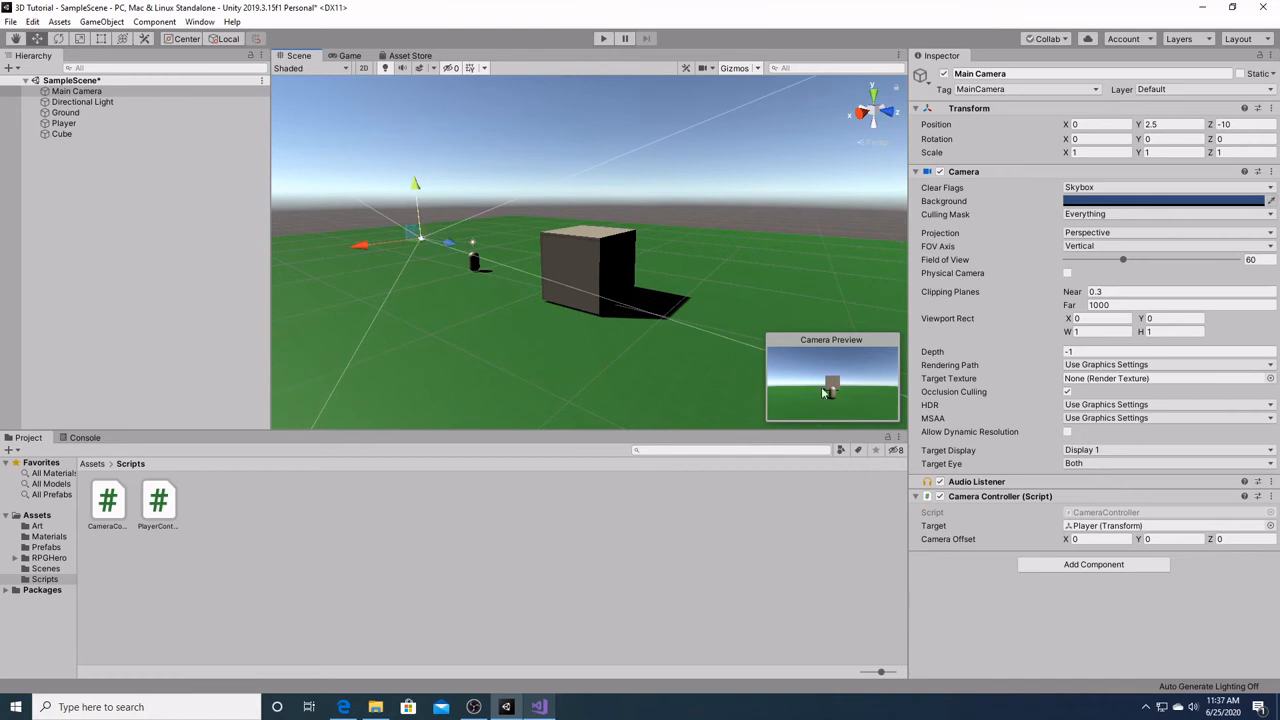
mouse_move(448, 248)
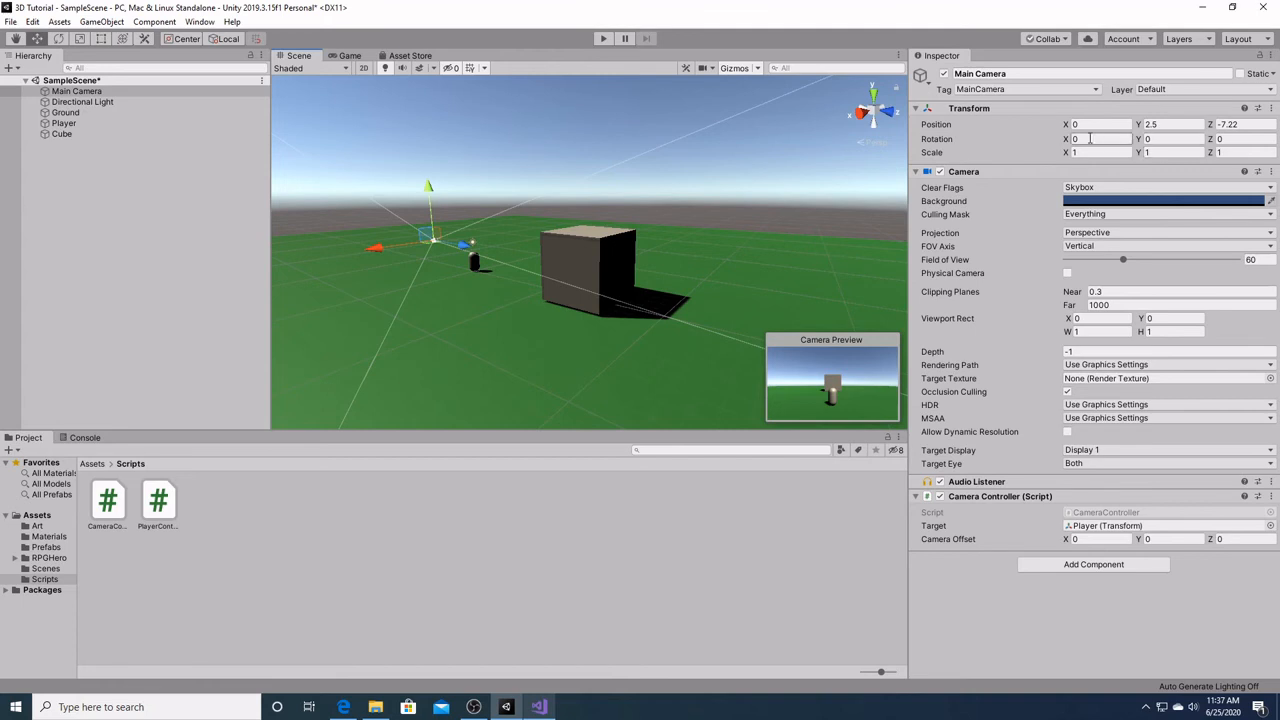
Set Main Camera's Rotation X to 10 so it tilts down toward the Player.
click(1095, 139)
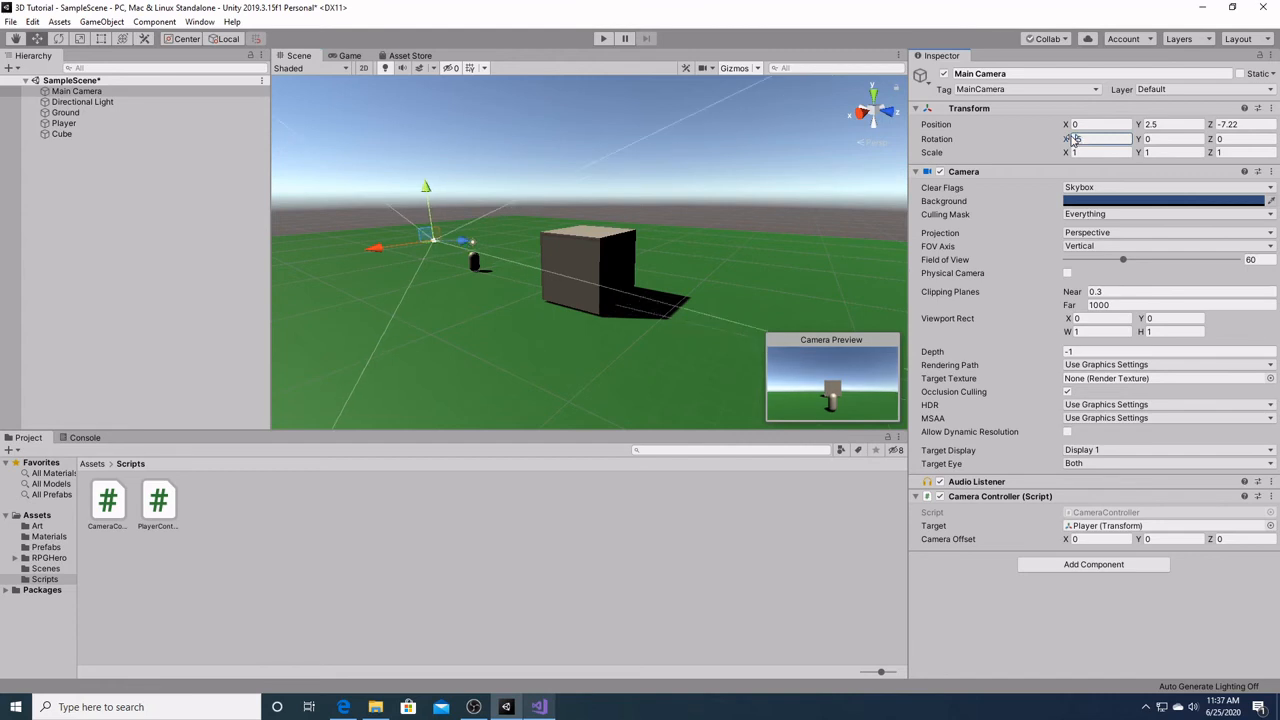
click(1095, 138)
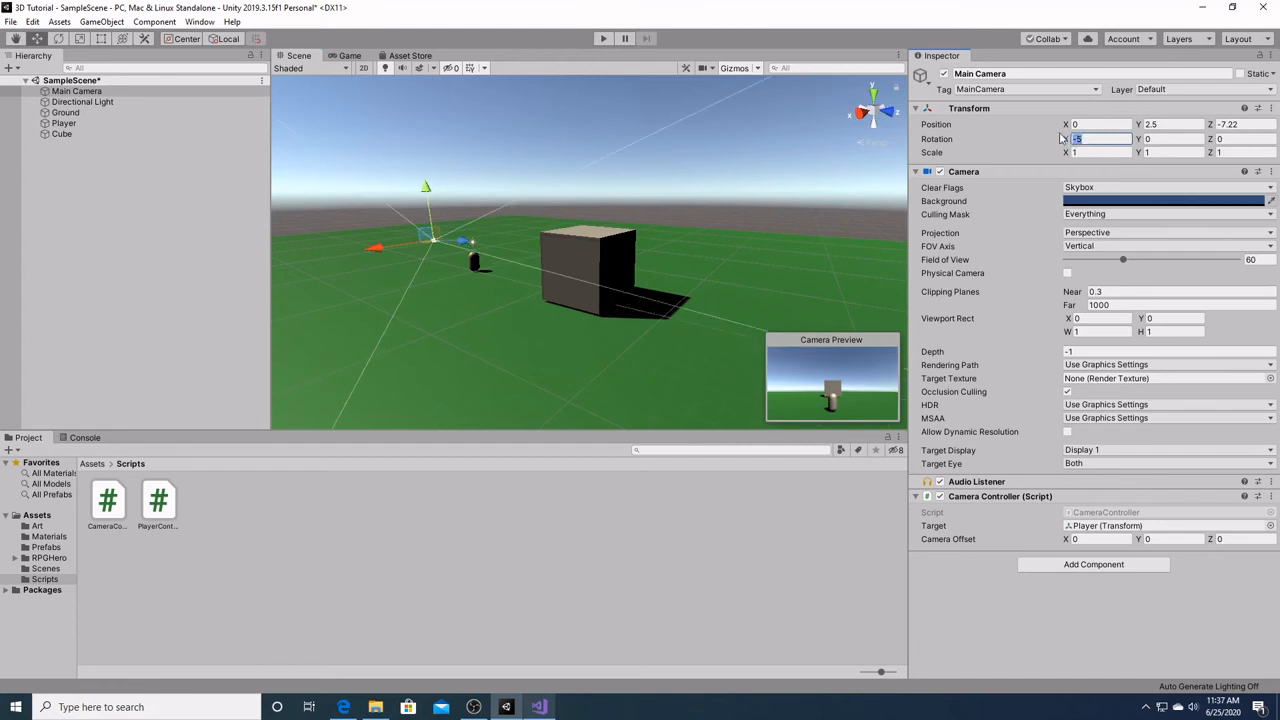
text(10)
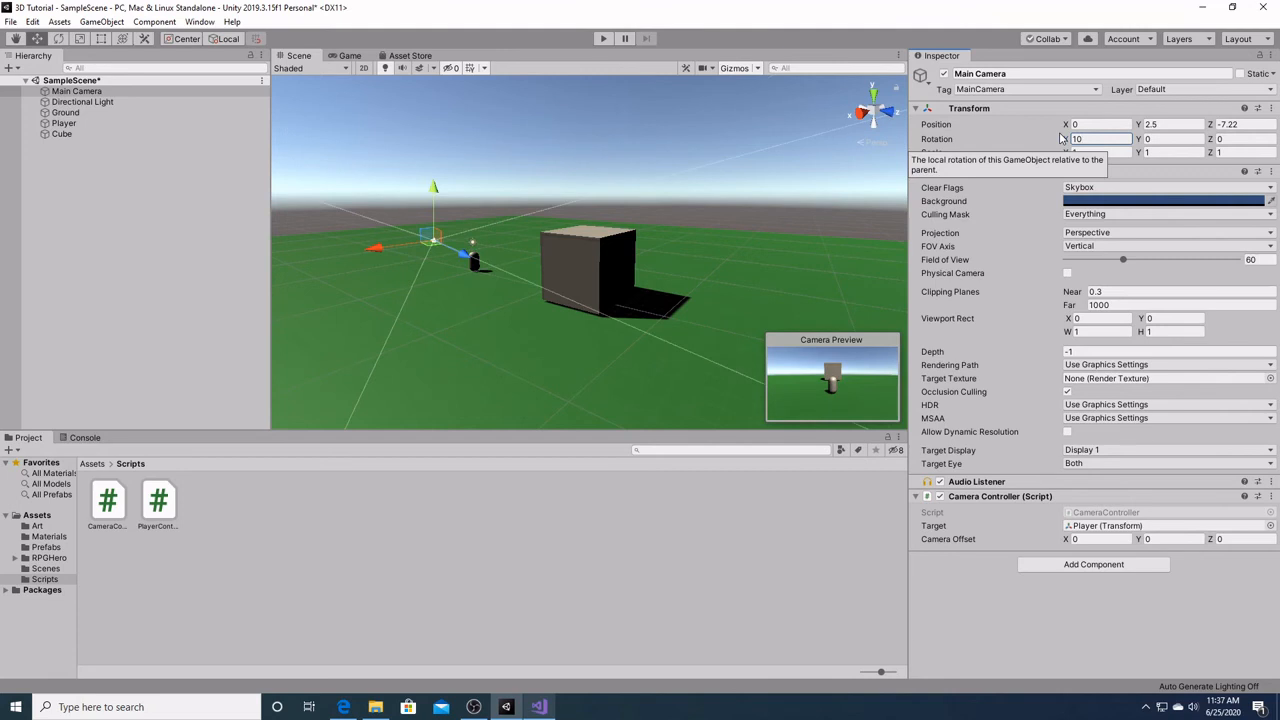
mouse_move(414, 153)
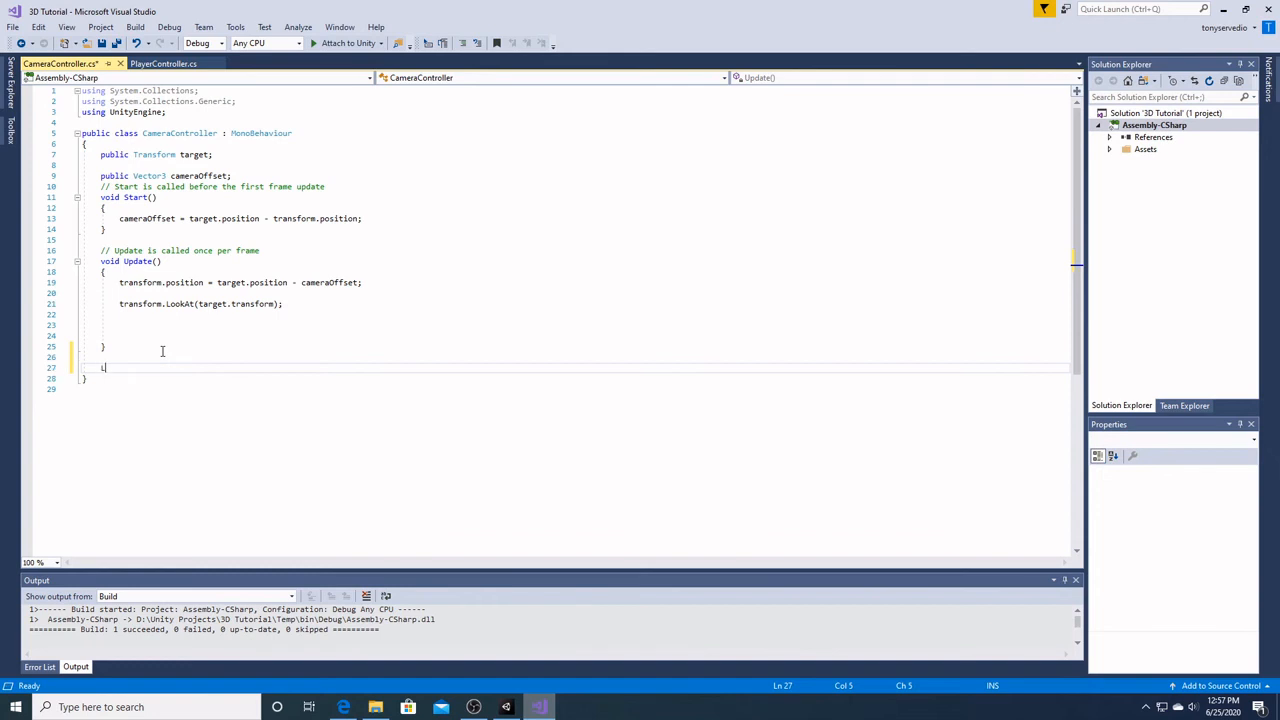
Create a LateUpdate method containing 'transform.position = target.position - cameraOffset;'.
text(LateUpdate()
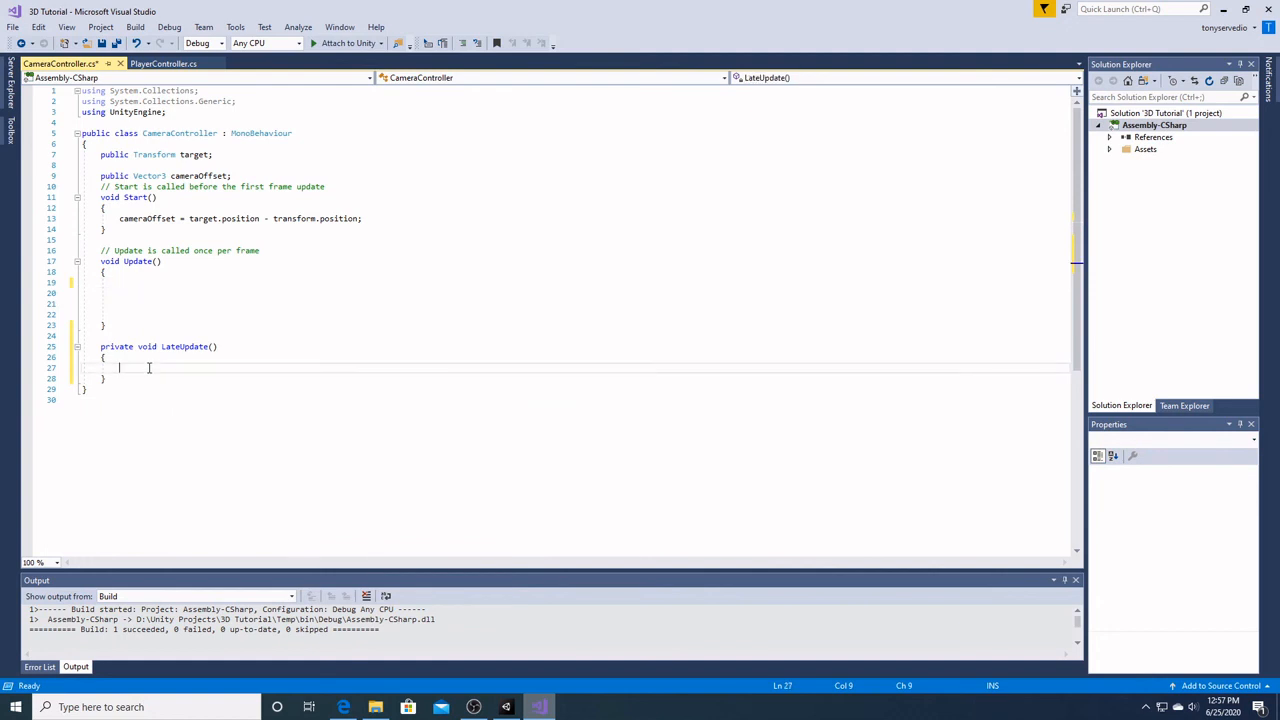
text(transform.position = target.position - cameraOffset;)
text(transform.LookAt(target.transform);)
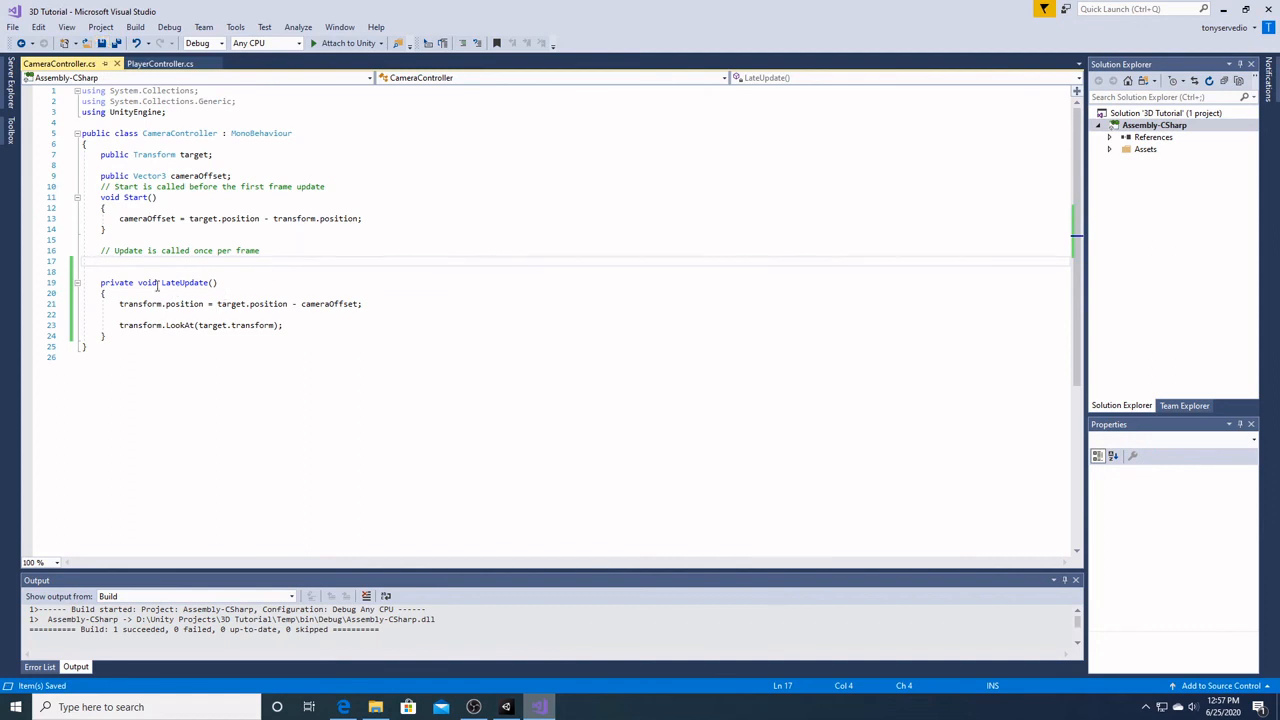
mouse_move(189, 282)
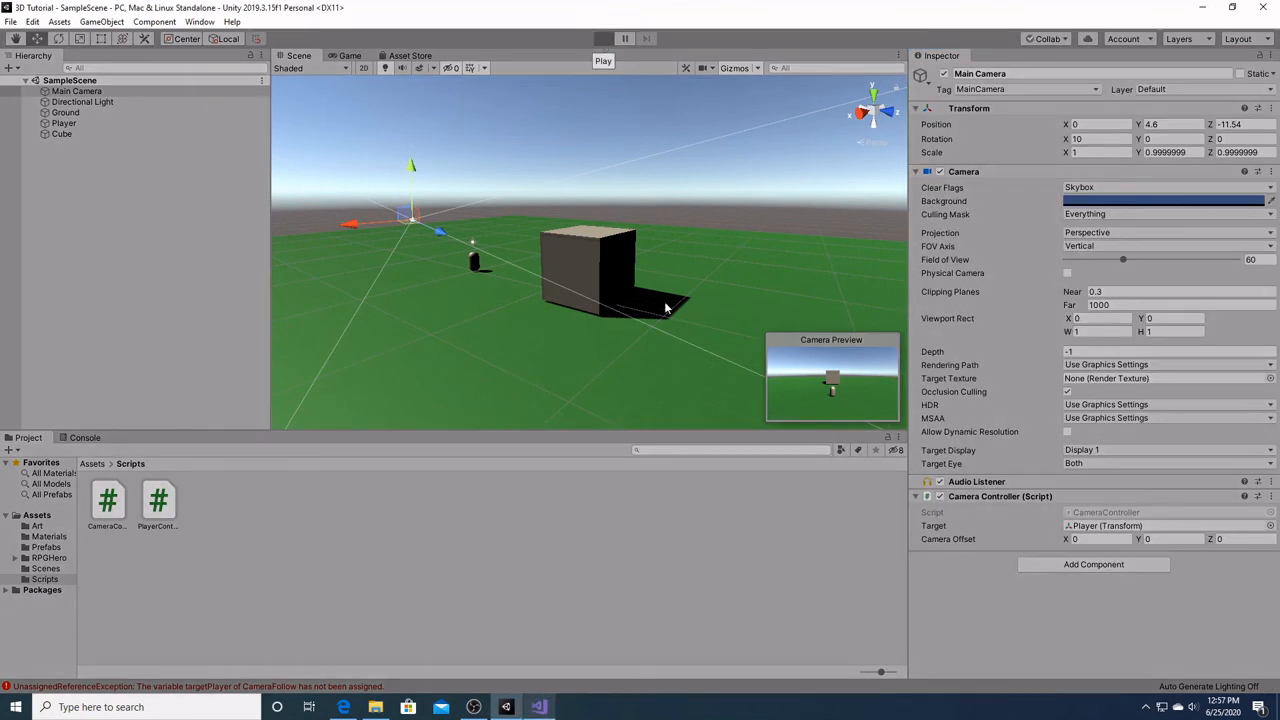
click(602, 38)
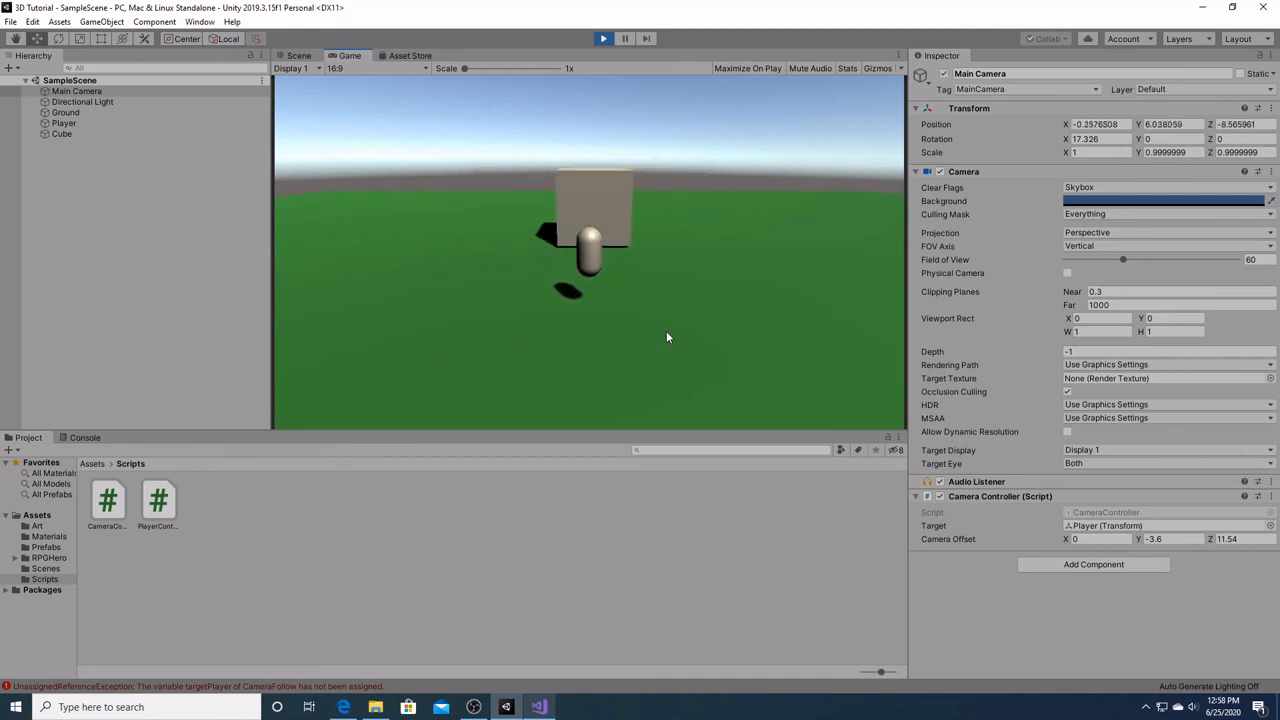
click(602, 38)
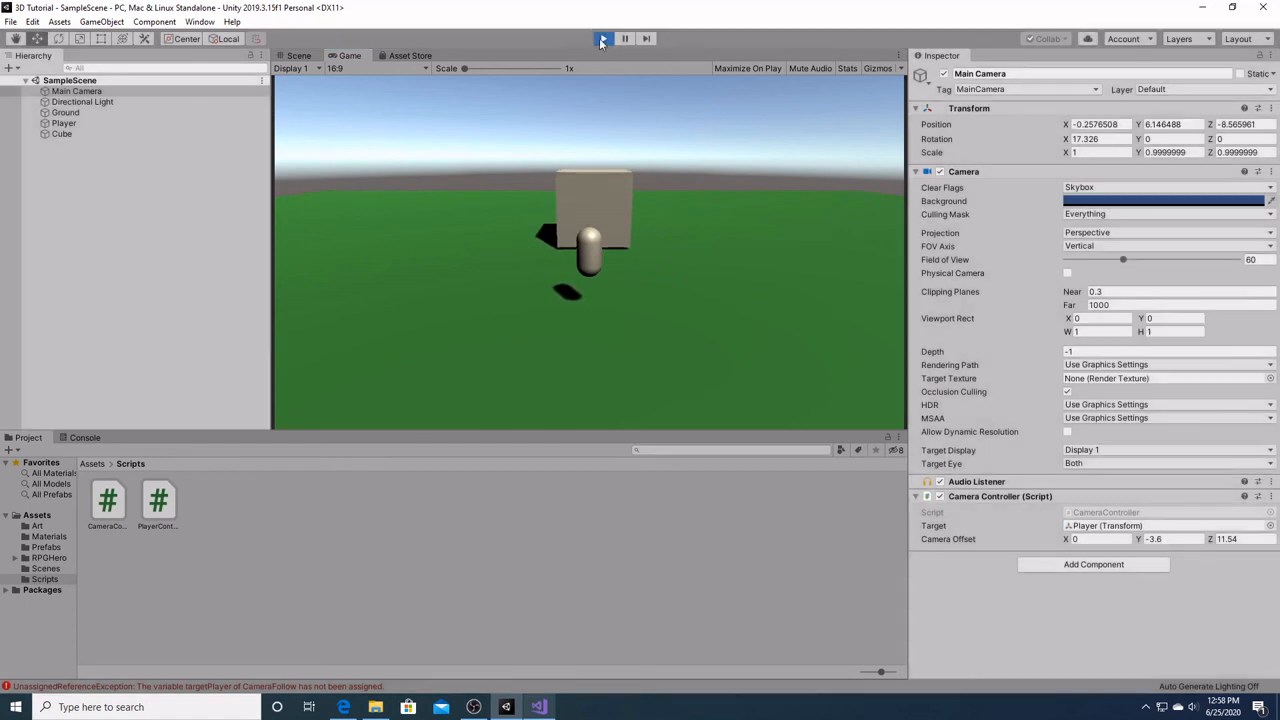
click(602, 38)
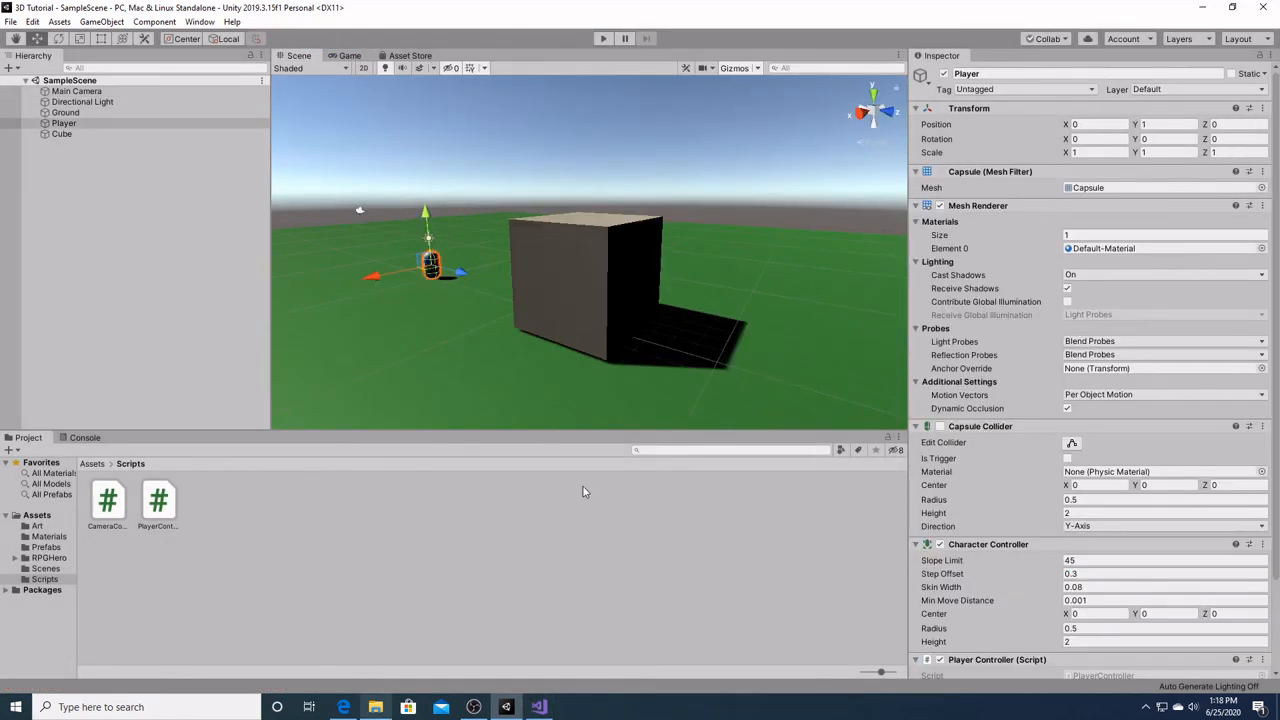